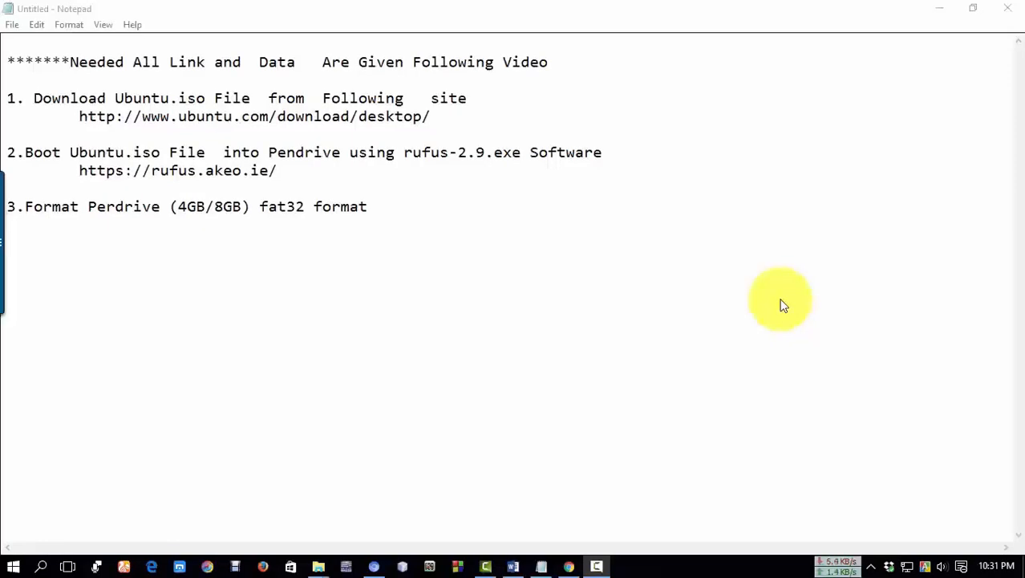
{"action": "mouse_move", "coordinate": [789, 295]}
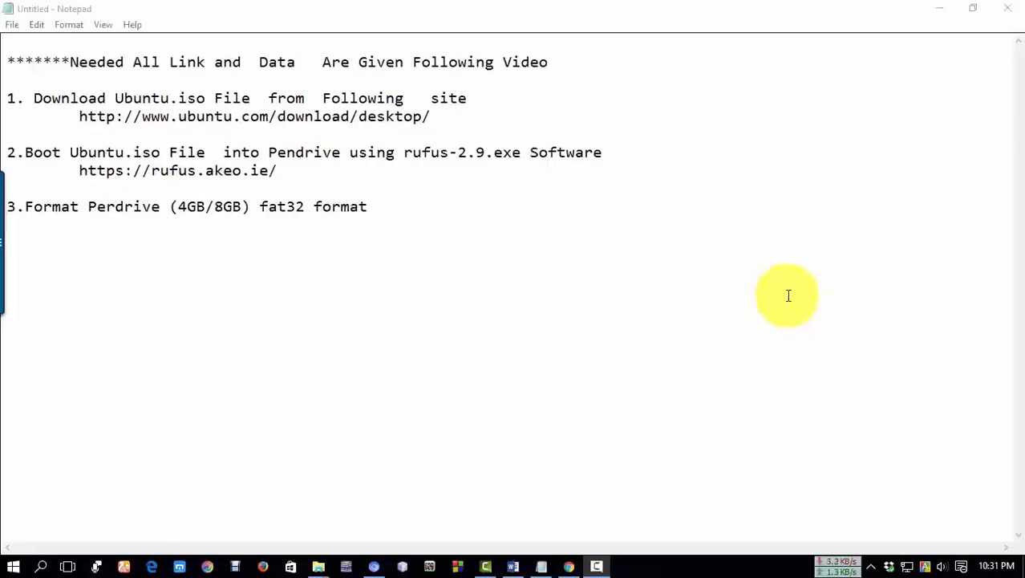
{"action": "mouse_move", "coordinate": [644, 285]}
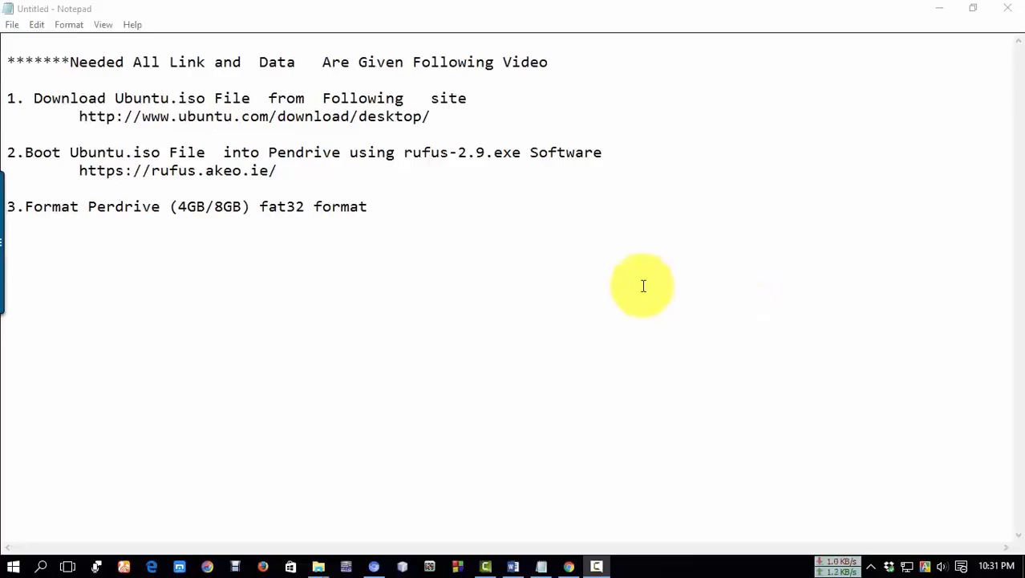
{"action": "mouse_move", "coordinate": [650, 272]}
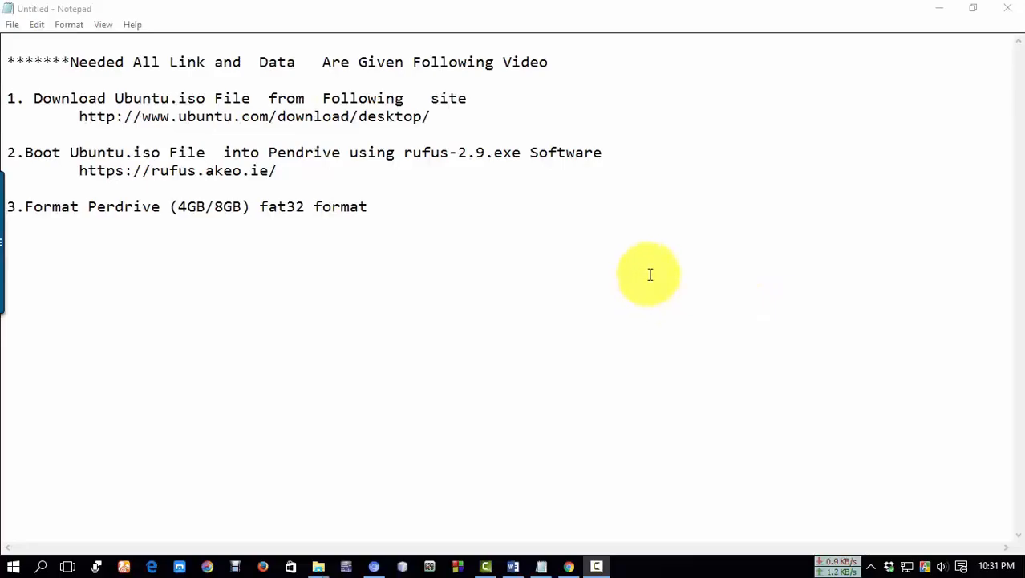
{"action": "mouse_move", "coordinate": [70, 61]}
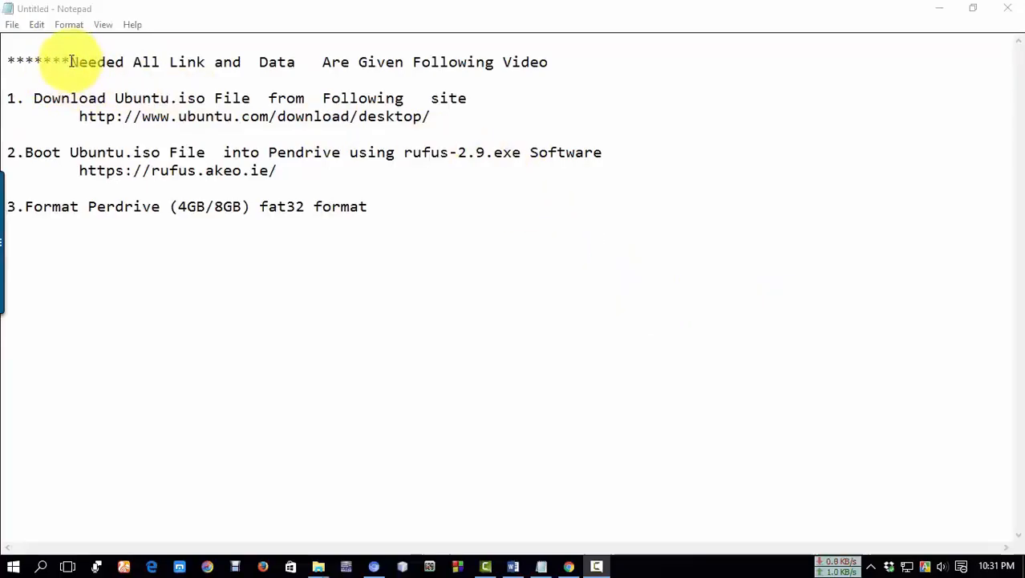
Highlight the 'Needed All Link' heading and step 1 text in the notes, then go to Chrome
{"action": "left_click_drag", "start_coordinate": [79, 61], "coordinate": [205, 61]}
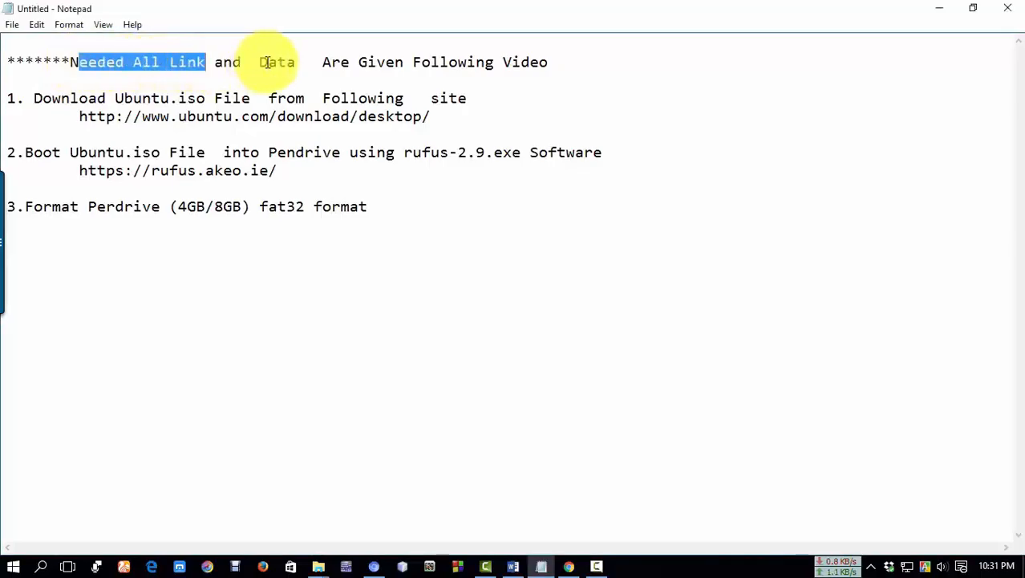
{"action": "left_click_drag", "start_coordinate": [260, 61], "coordinate": [549, 61]}
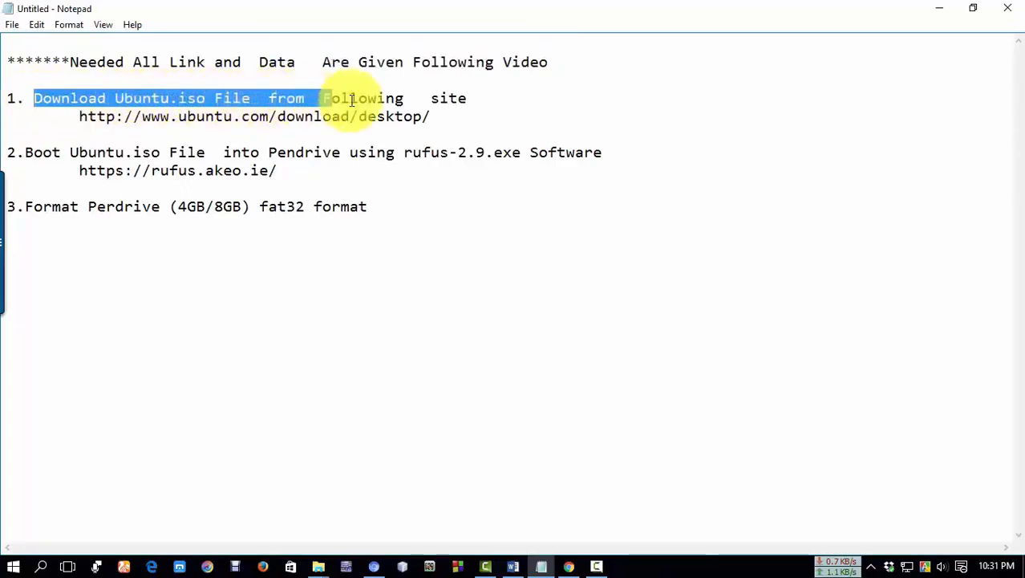
{"action": "left_click", "coordinate": [443, 115]}
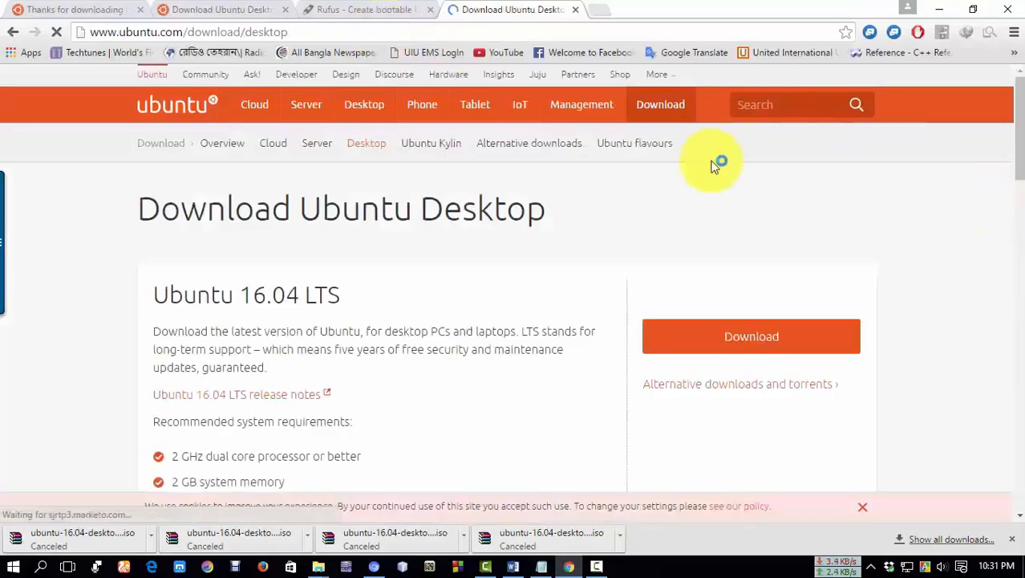
Reach the Ubuntu Desktop 16.04 LTS download on ubuntu.com, skipping the donation page
{"action": "left_click", "coordinate": [662, 104]}
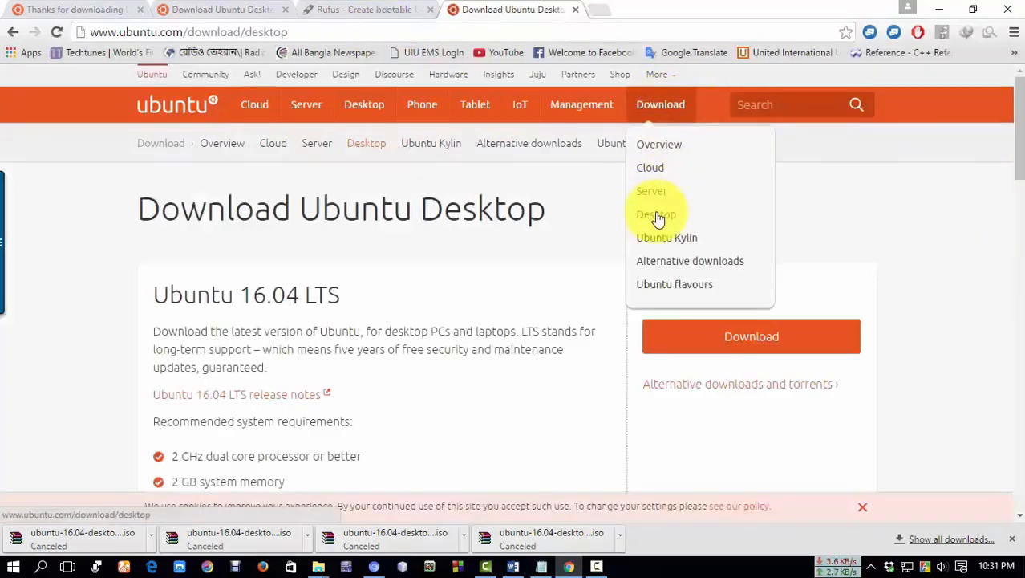
{"action": "left_click", "coordinate": [655, 215]}
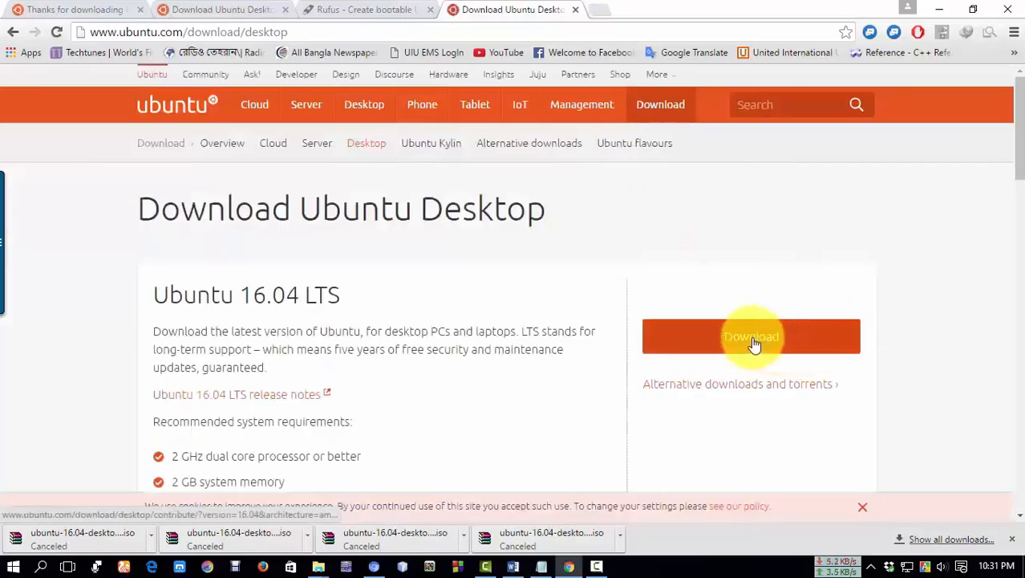
{"action": "left_click", "coordinate": [751, 337]}
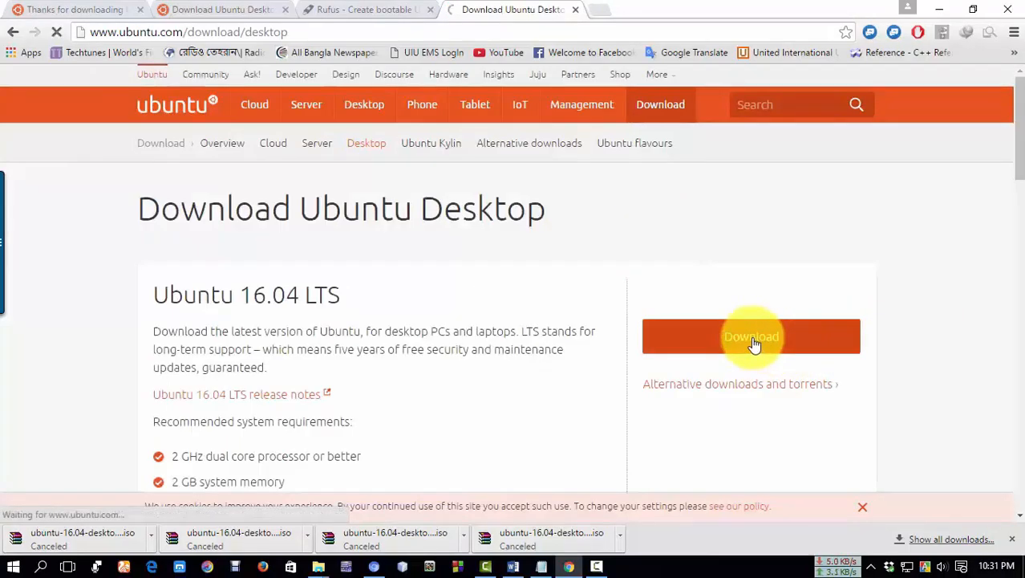
{"action": "left_click", "coordinate": [751, 337]}
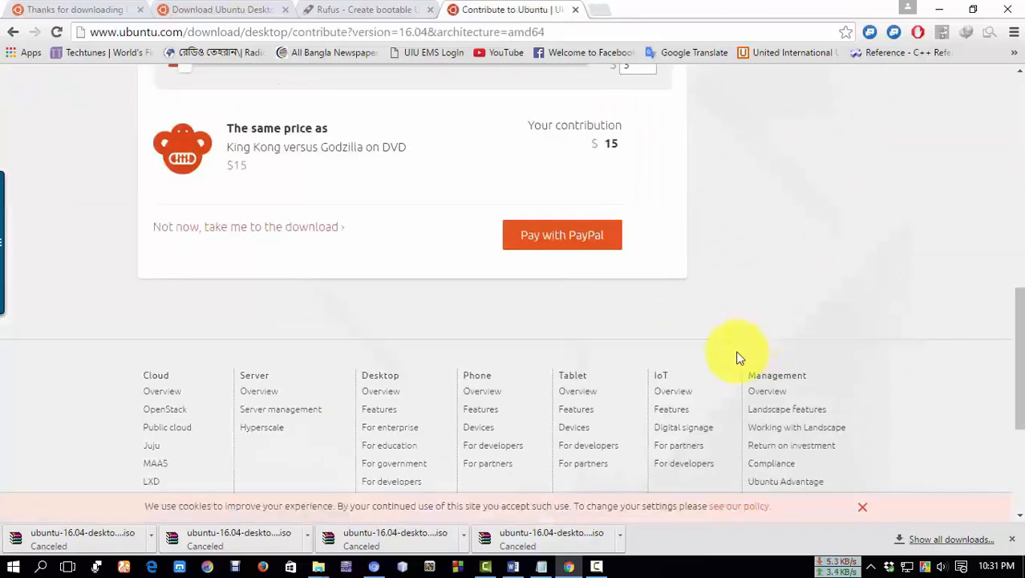
{"action": "left_click", "coordinate": [247, 226]}
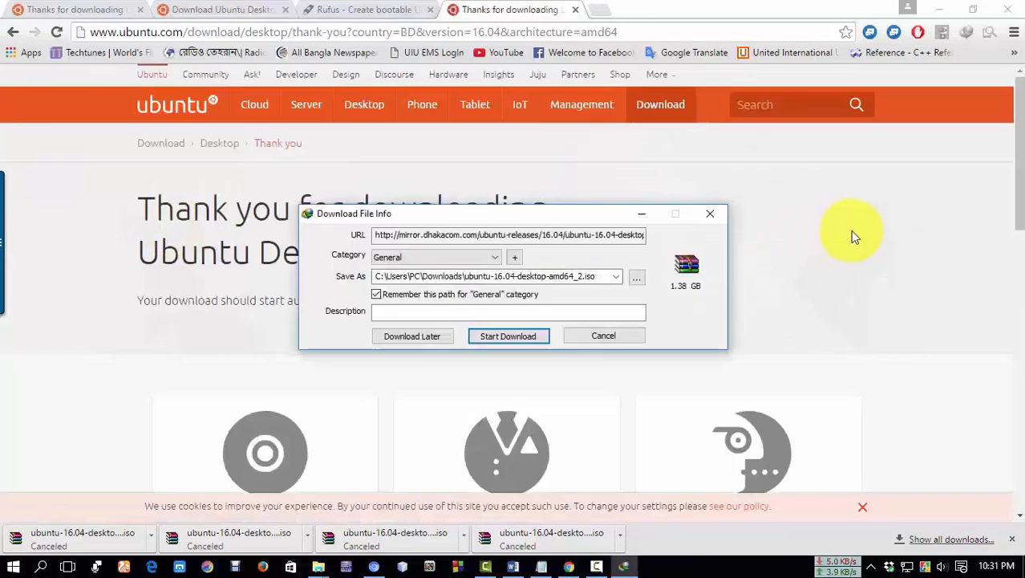
Start the Ubuntu ISO download in the download manager and return to the notes
{"action": "left_click", "coordinate": [507, 335]}
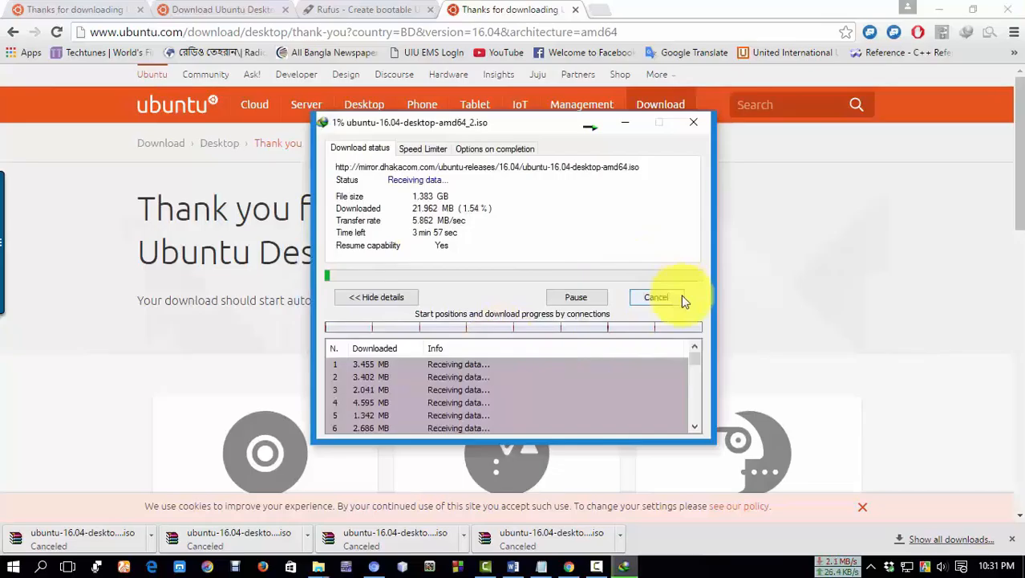
{"action": "left_click", "coordinate": [655, 297]}
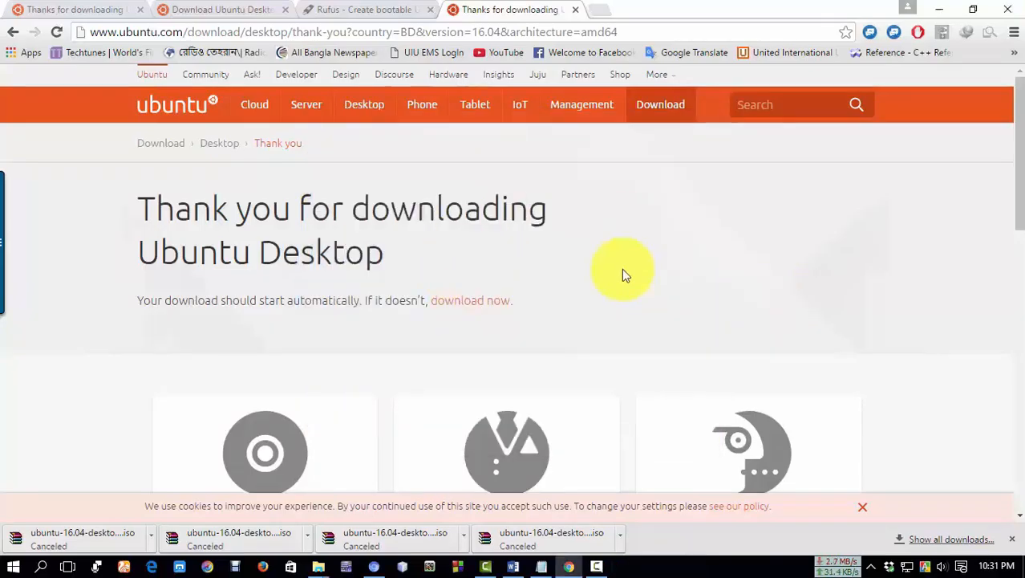
{"action": "mouse_move", "coordinate": [484, 260]}
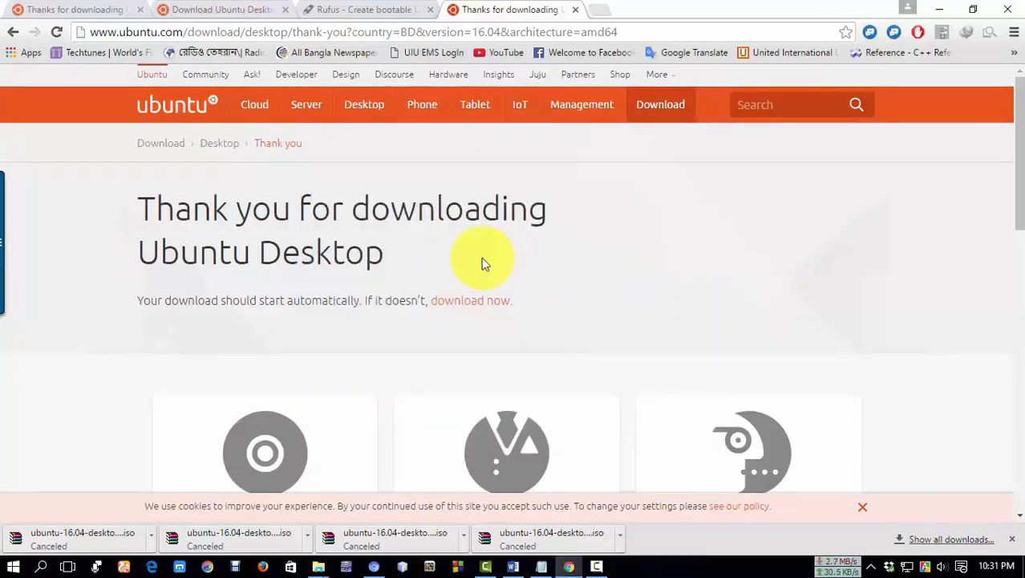
{"action": "mouse_move", "coordinate": [494, 308]}
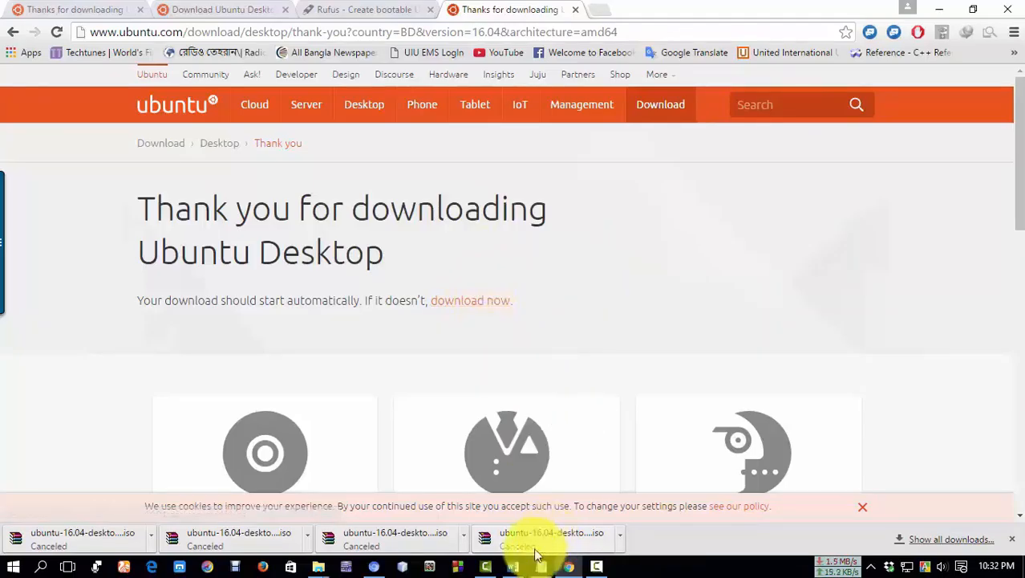
{"action": "left_click", "coordinate": [541, 565]}
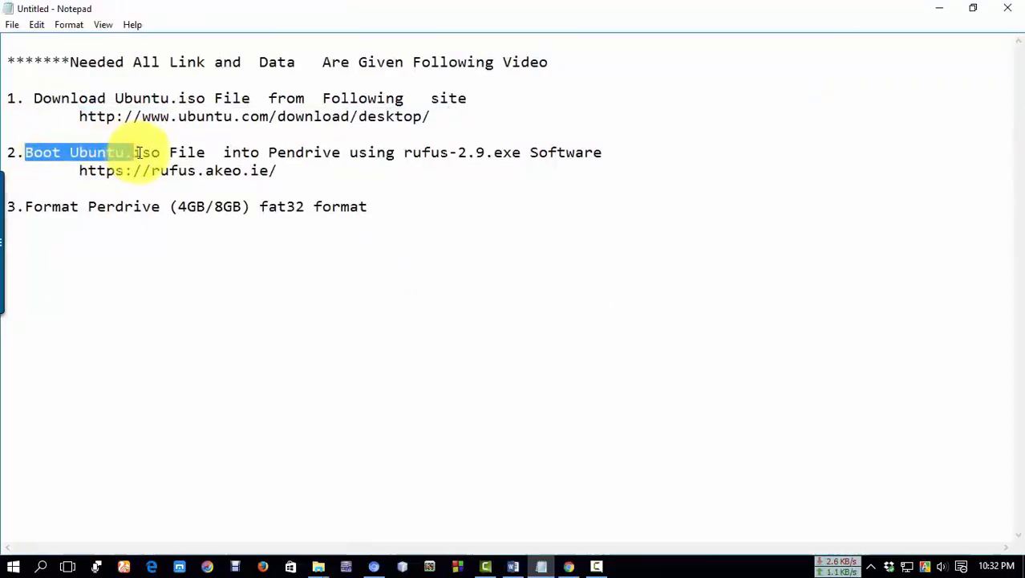
Highlight 'Boot Ubuntu', 'Pendrive' and the Rufus name in step 2, then go to Chrome
{"action": "double_click", "coordinate": [304, 151]}
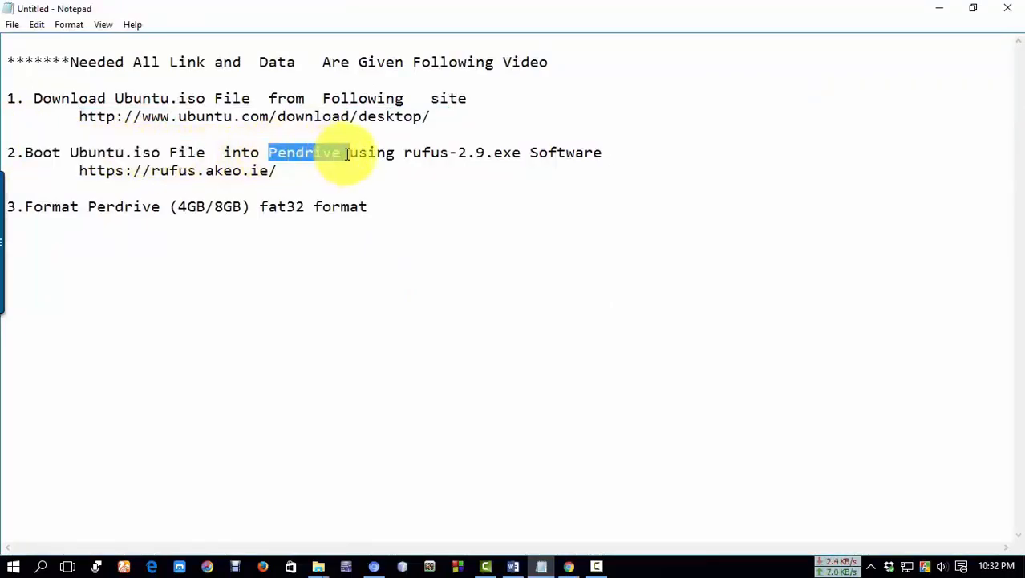
{"action": "double_click", "coordinate": [427, 151]}
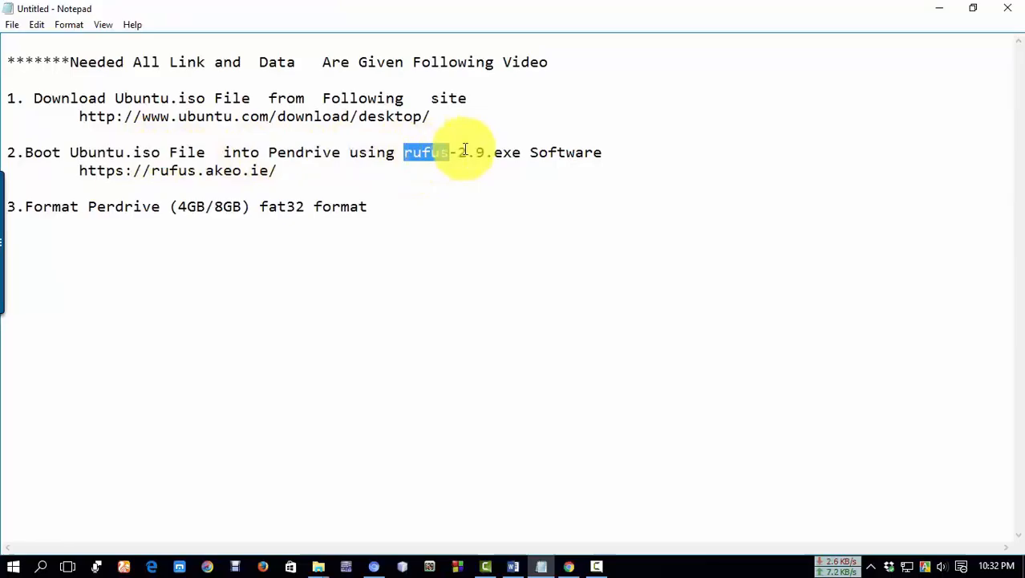
{"action": "left_click_drag", "start_coordinate": [452, 153], "coordinate": [504, 152]}
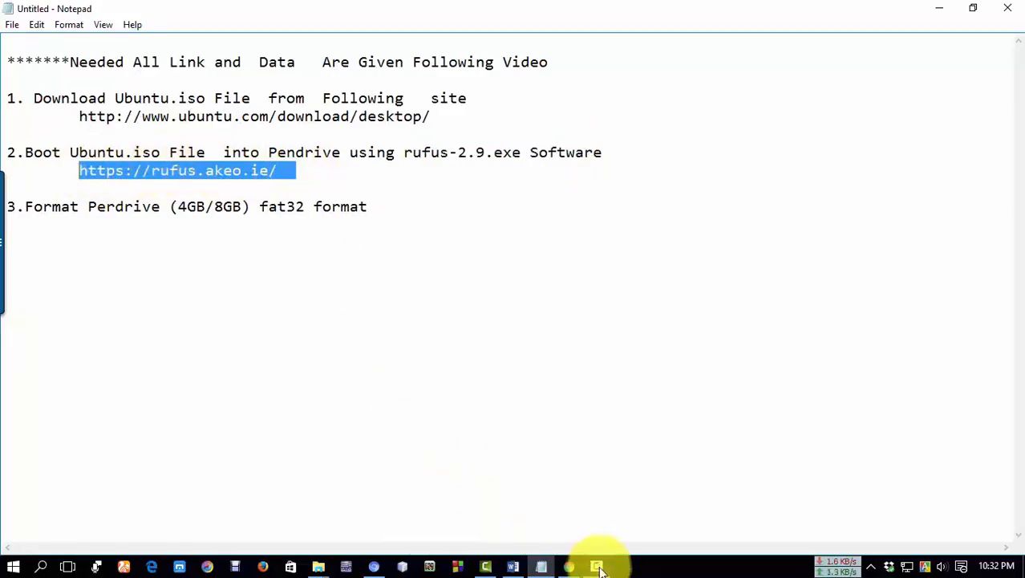
{"action": "left_click", "coordinate": [597, 565]}
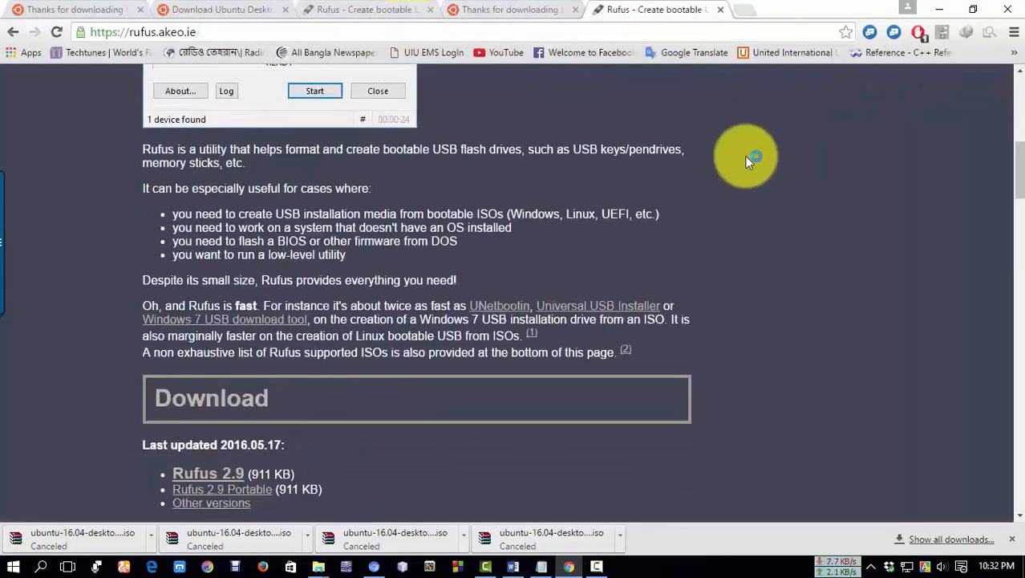
Start downloading Rufus 2.9 Portable from the rufus.akeo.ie download section
{"action": "scroll", "scroll_direction": "down", "scroll_amount": 3}
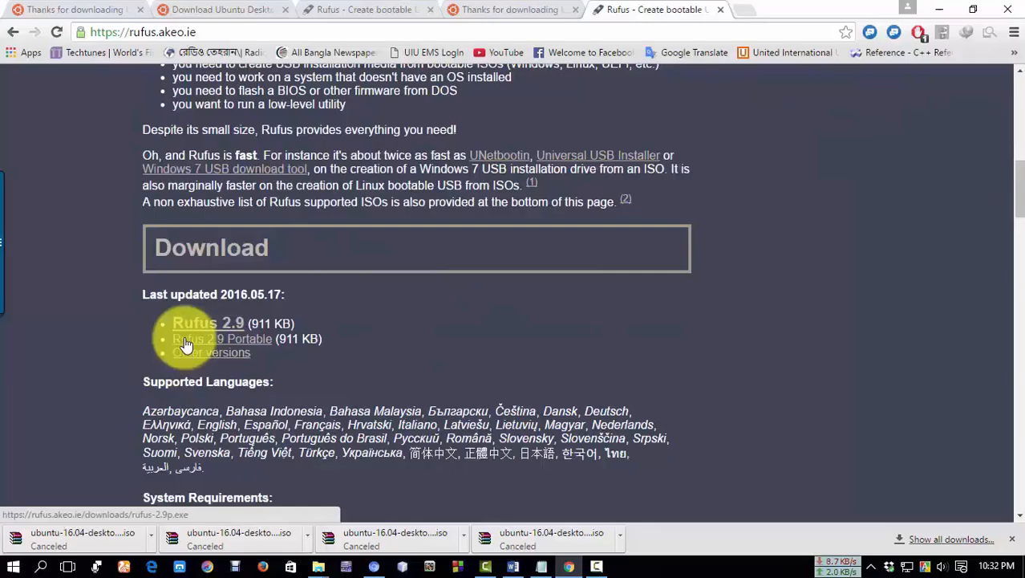
{"action": "mouse_move", "coordinate": [180, 353]}
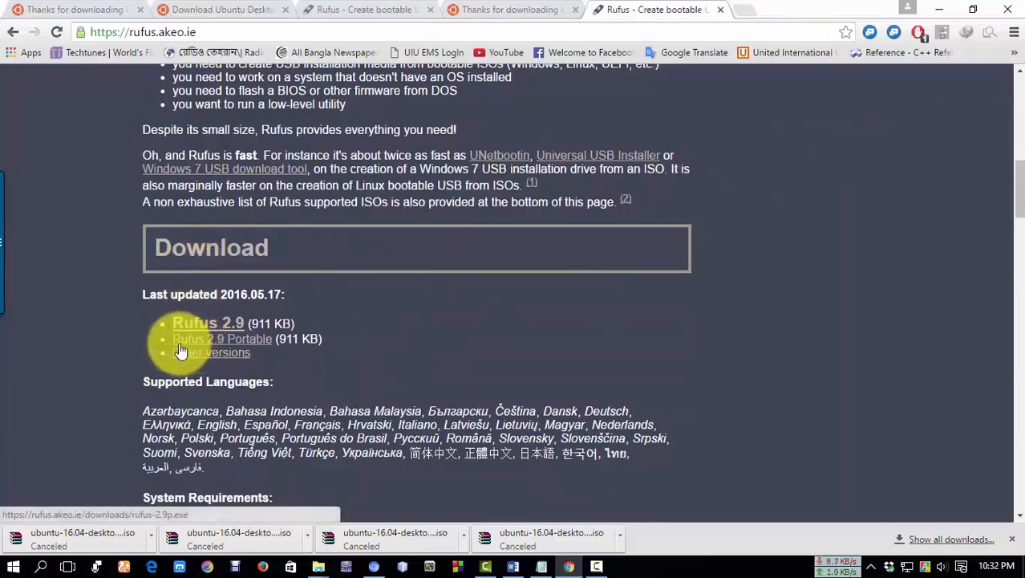
{"action": "mouse_move", "coordinate": [235, 350]}
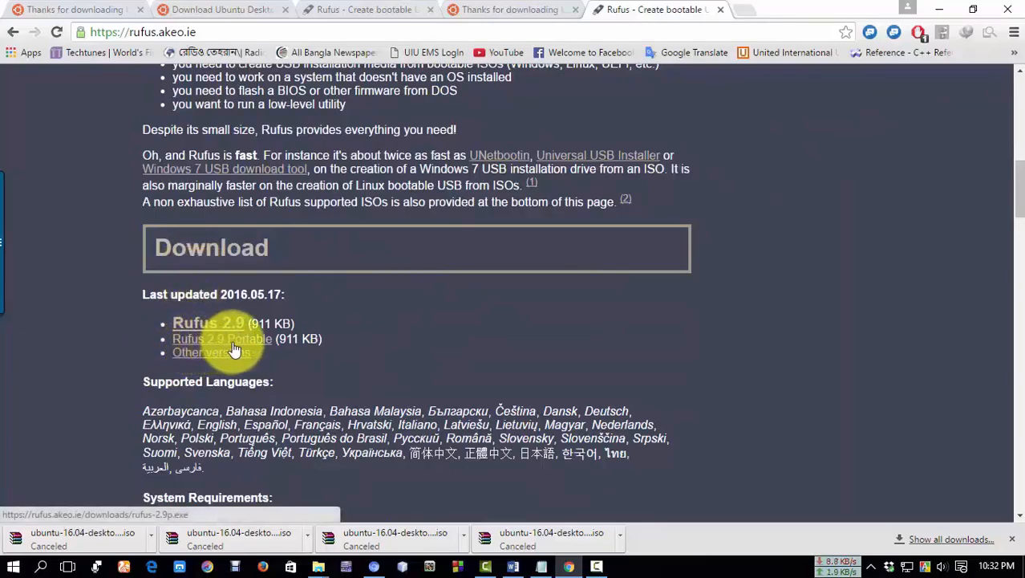
{"action": "left_click", "coordinate": [209, 321]}
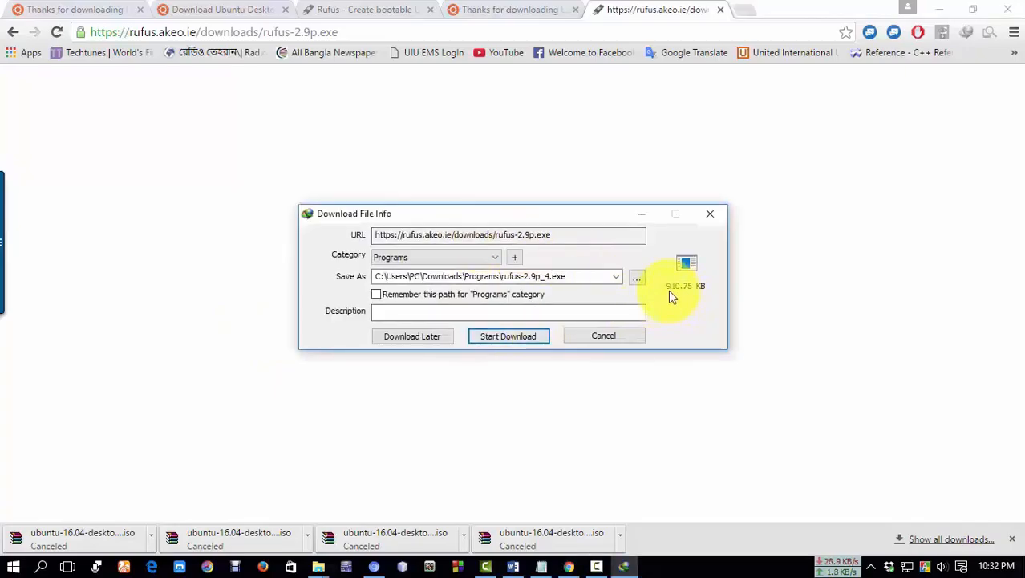
{"action": "left_click", "coordinate": [509, 335]}
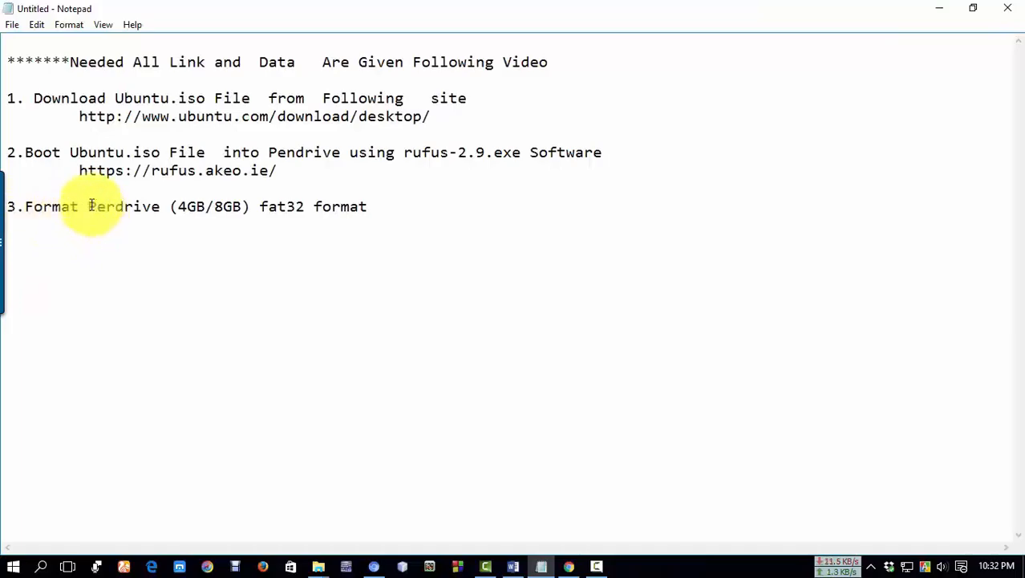
{"action": "mouse_move", "coordinate": [261, 217]}
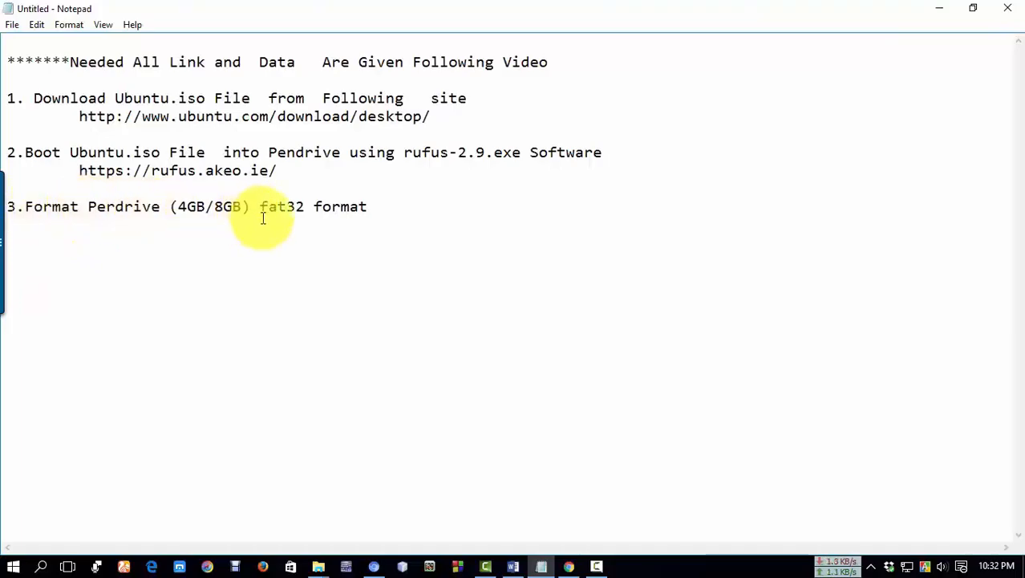
{"action": "double_click", "coordinate": [281, 205]}
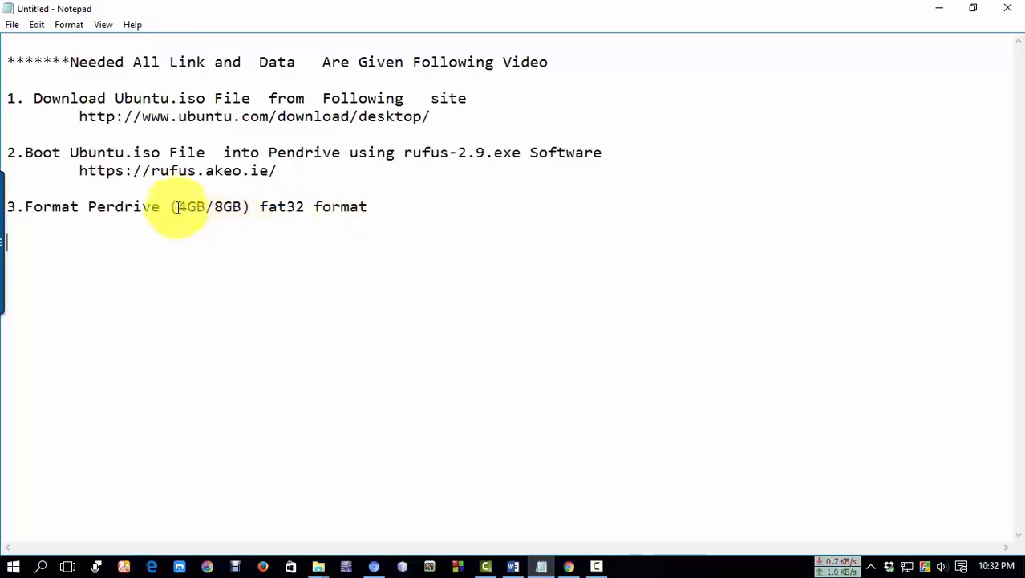
{"action": "left_click_drag", "start_coordinate": [178, 206], "coordinate": [242, 205]}
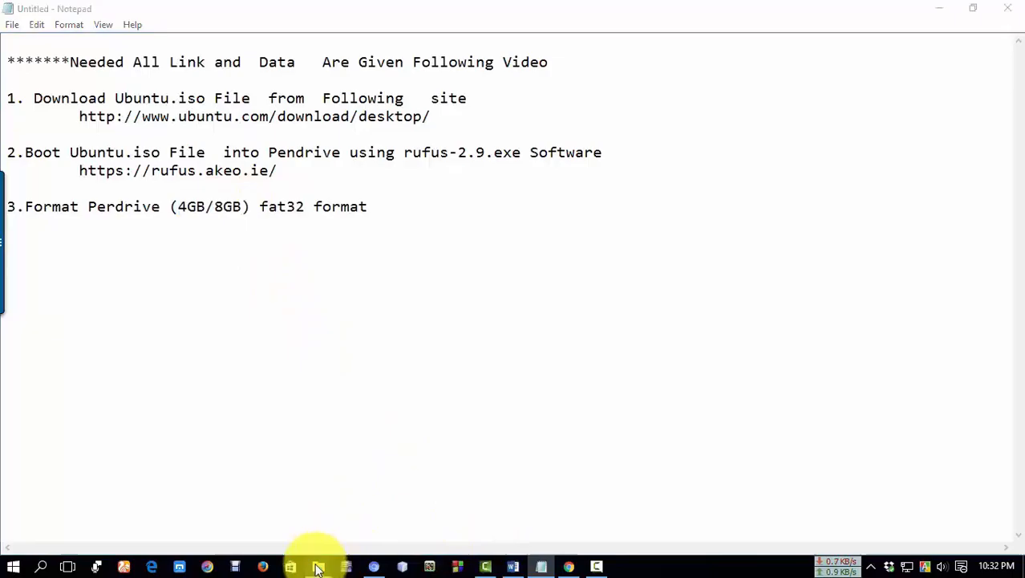
Quick-format the UBUNTU 16_0 (I:) pendrive as FAT32, accepting the data-erase warning
{"action": "left_click", "coordinate": [291, 567]}
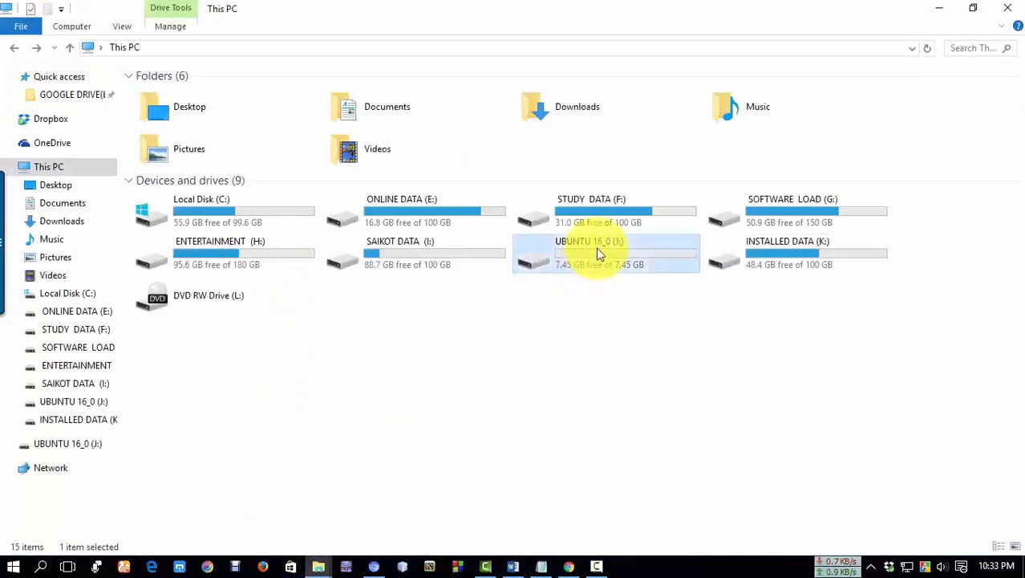
{"action": "right_click", "coordinate": [599, 254]}
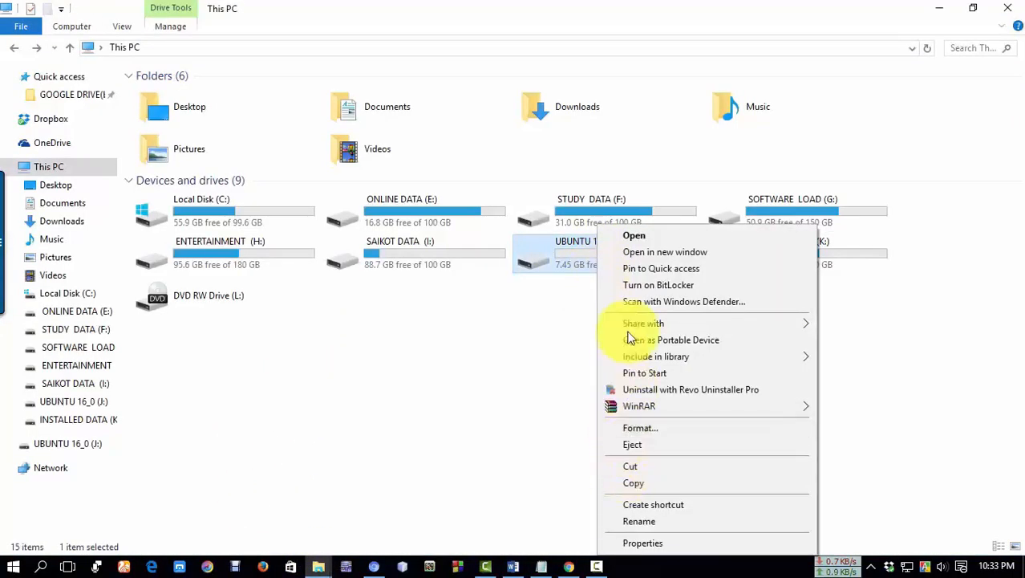
{"action": "left_click", "coordinate": [641, 427]}
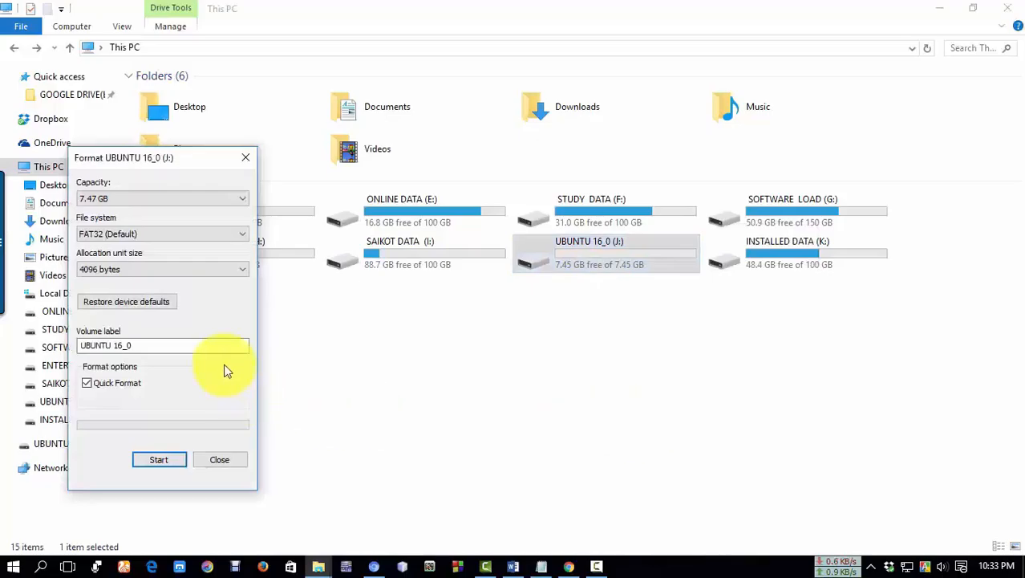
{"action": "mouse_move", "coordinate": [87, 231]}
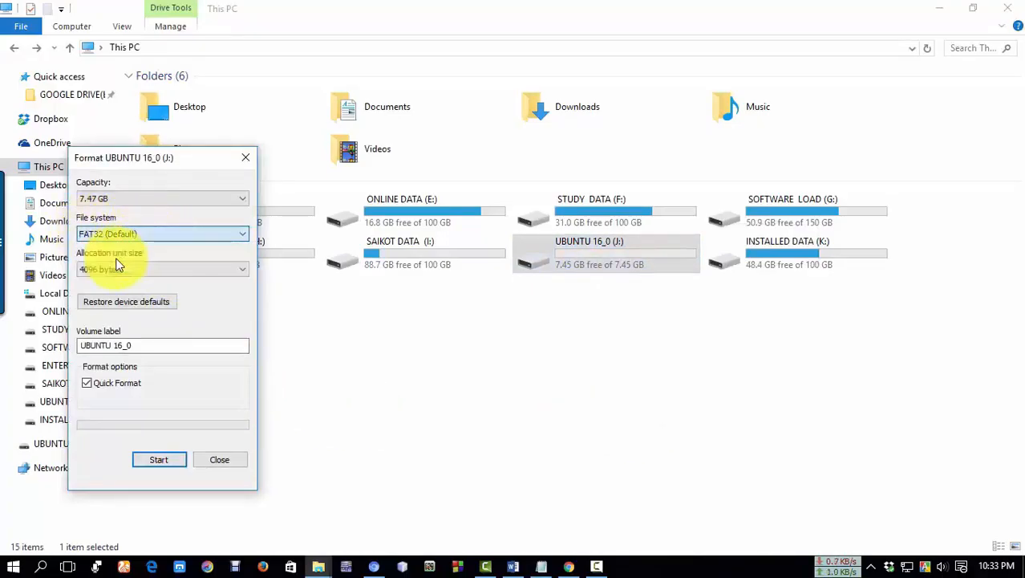
{"action": "left_click", "coordinate": [159, 459]}
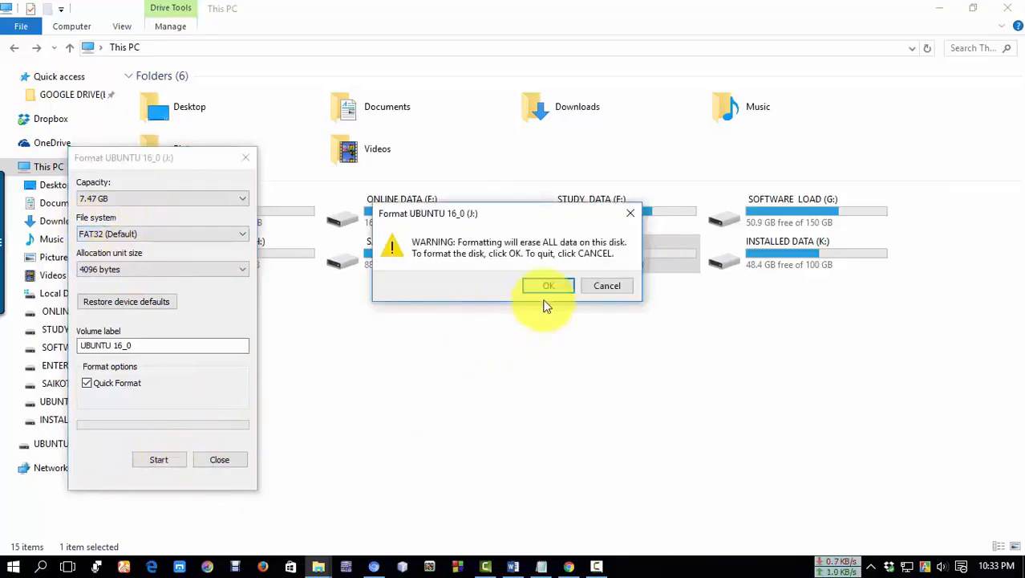
{"action": "left_click", "coordinate": [549, 286]}
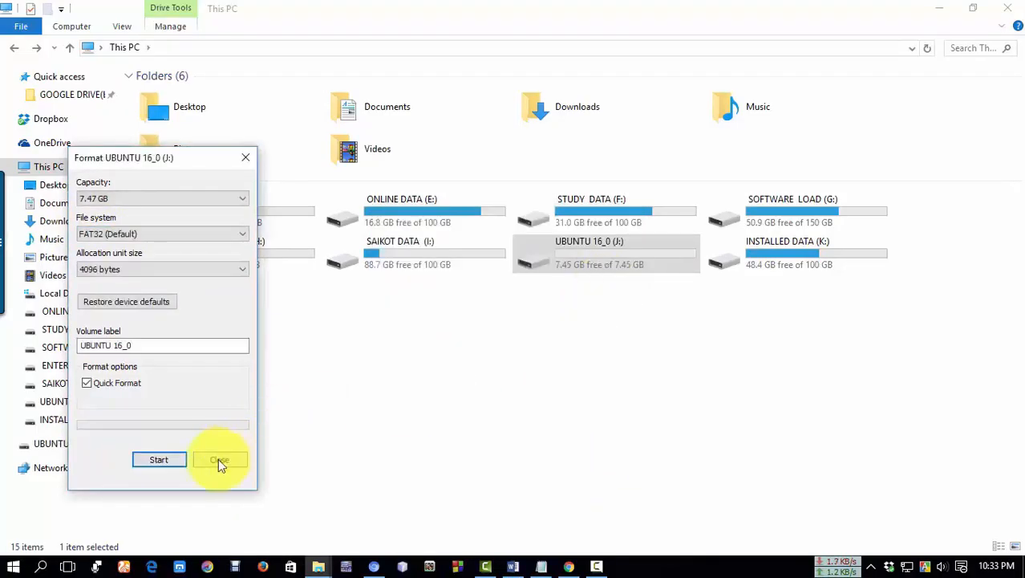
{"action": "left_click", "coordinate": [218, 459]}
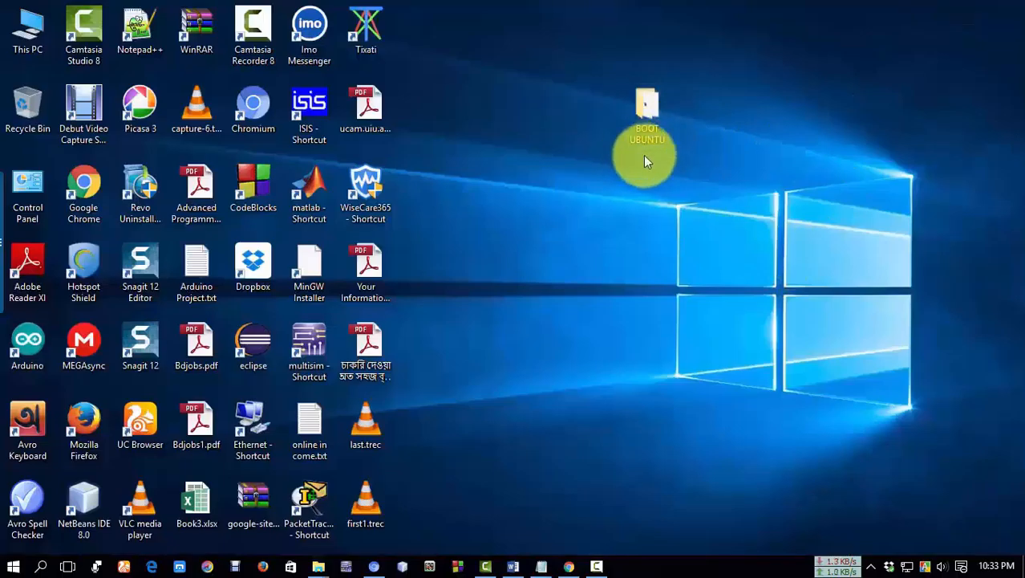
Launch rufus-2.9.exe from the BOOT UBUNTU folder on the desktop
{"action": "double_click", "coordinate": [658, 104]}
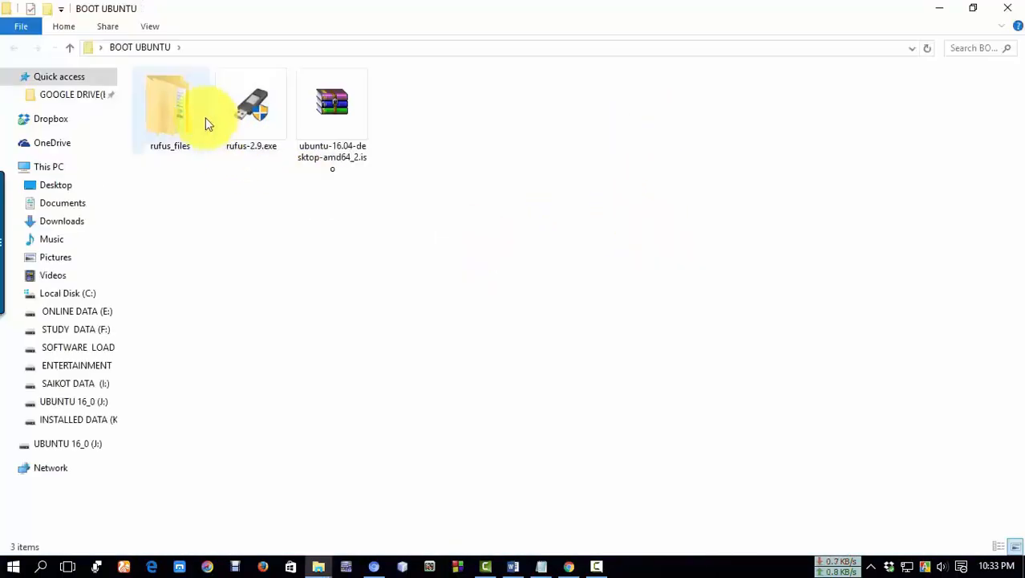
{"action": "left_click", "coordinate": [251, 109]}
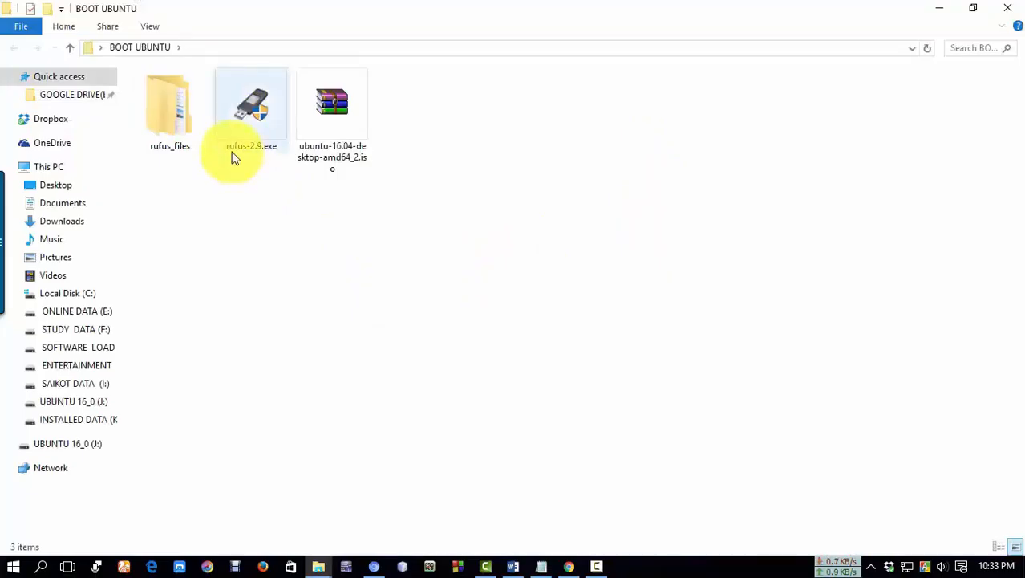
{"action": "left_click", "coordinate": [250, 109]}
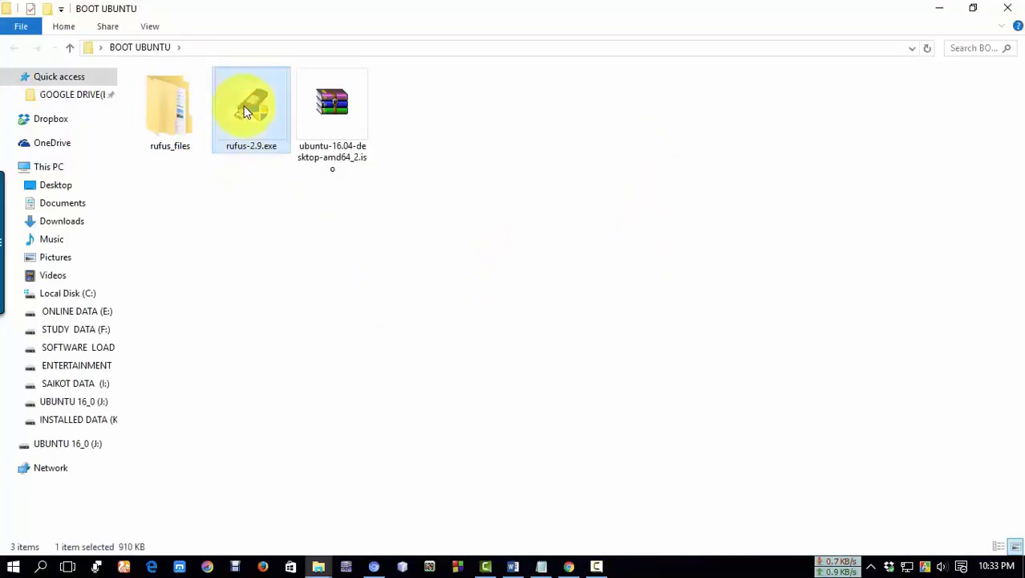
{"action": "double_click", "coordinate": [250, 109]}
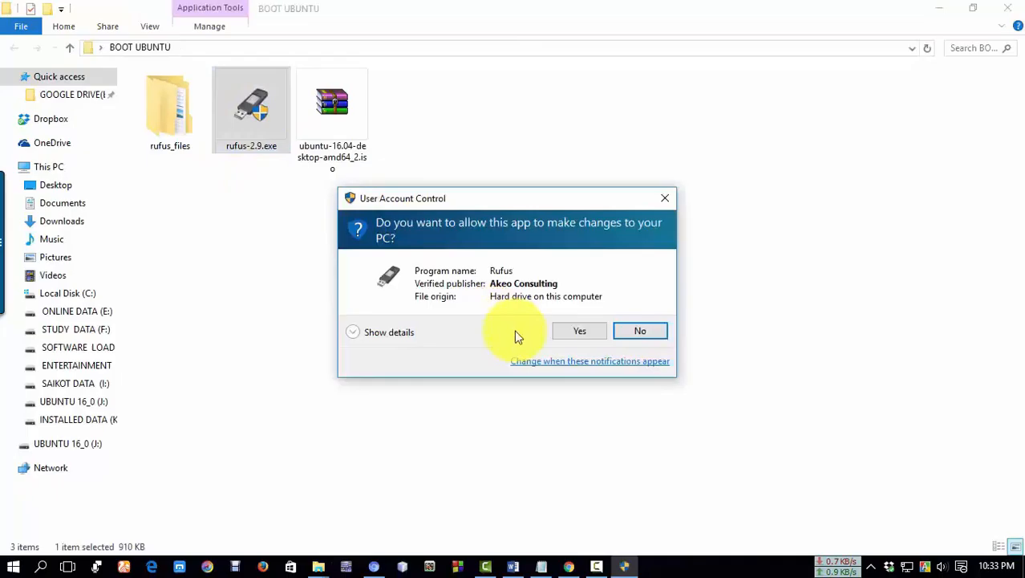
Allow Rufus to run, set the boot method to ISO Image and start choosing the image file
{"action": "left_click", "coordinate": [579, 331]}
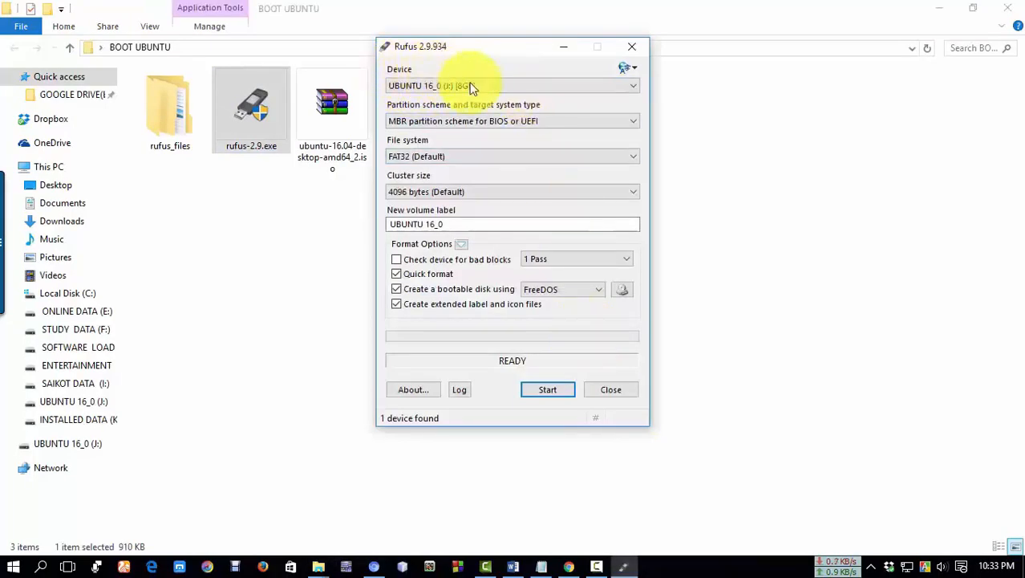
{"action": "mouse_move", "coordinate": [510, 130]}
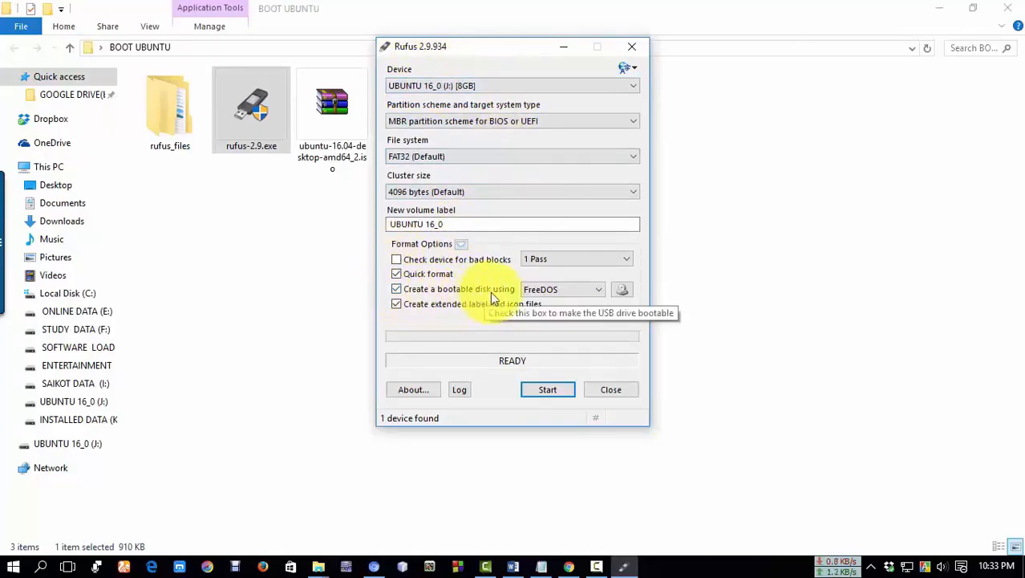
{"action": "mouse_move", "coordinate": [597, 292]}
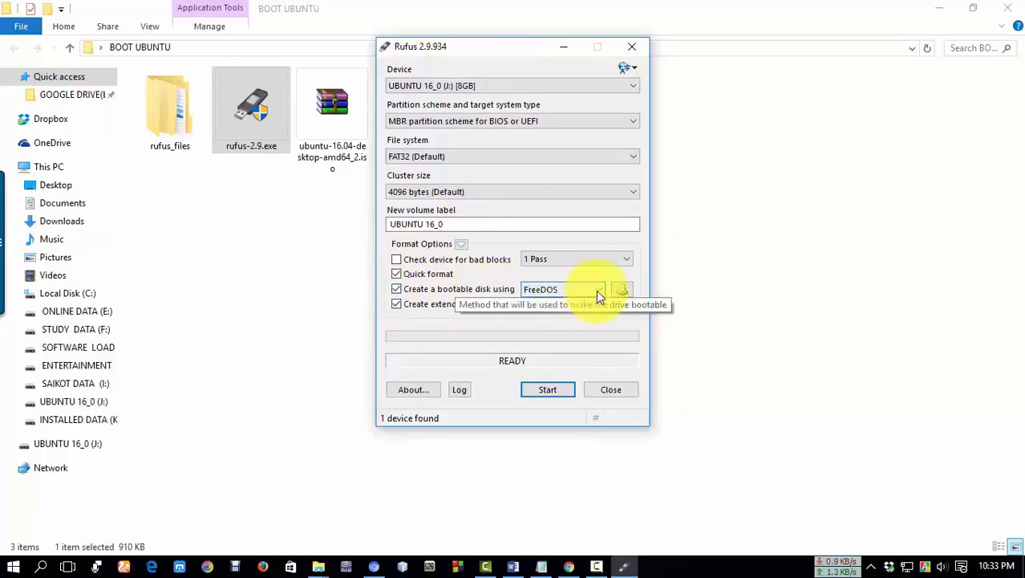
{"action": "left_click", "coordinate": [600, 289]}
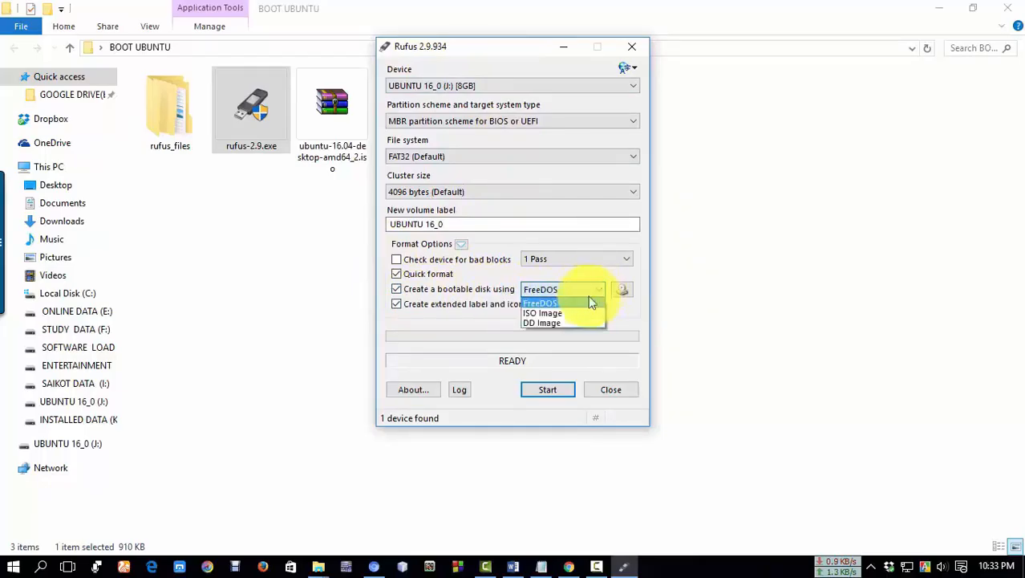
{"action": "left_click", "coordinate": [543, 312]}
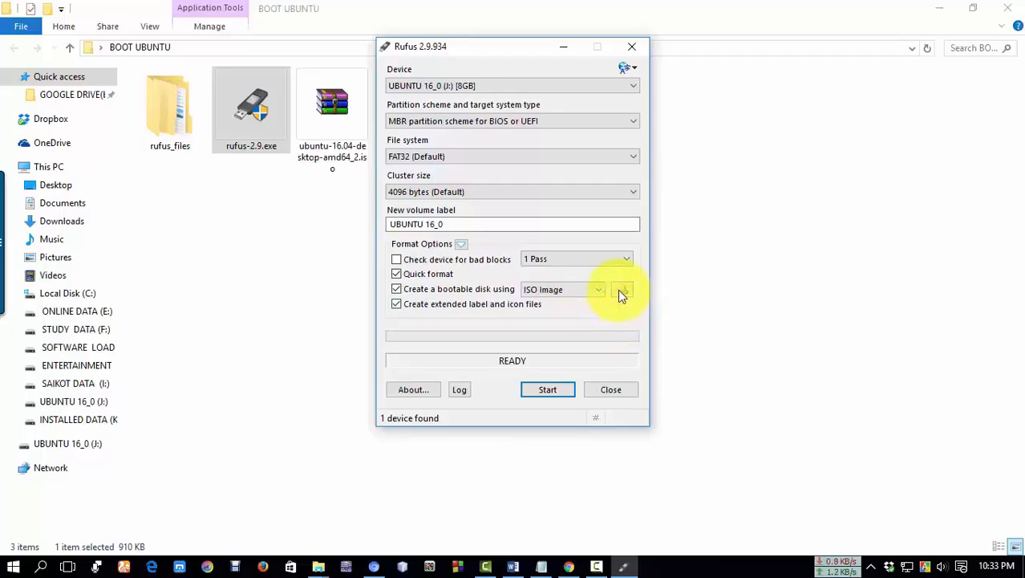
{"action": "left_click", "coordinate": [623, 289]}
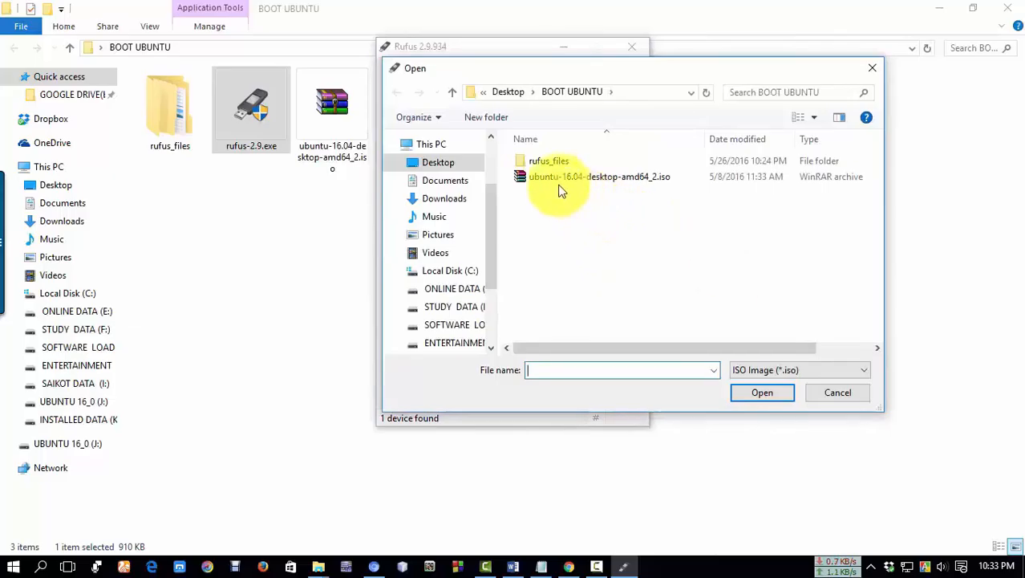
{"action": "mouse_move", "coordinate": [622, 177]}
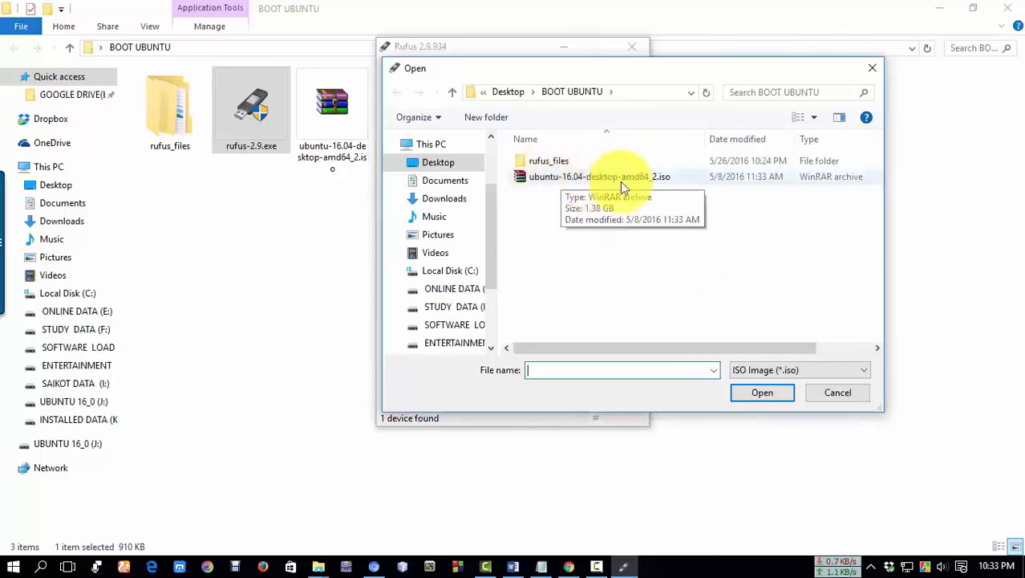
Load ubuntu-16.04-desktop-amd64_2.iso, relabeling the drive Ubuntu 16.04 LTS amd64
{"action": "left_click", "coordinate": [601, 175]}
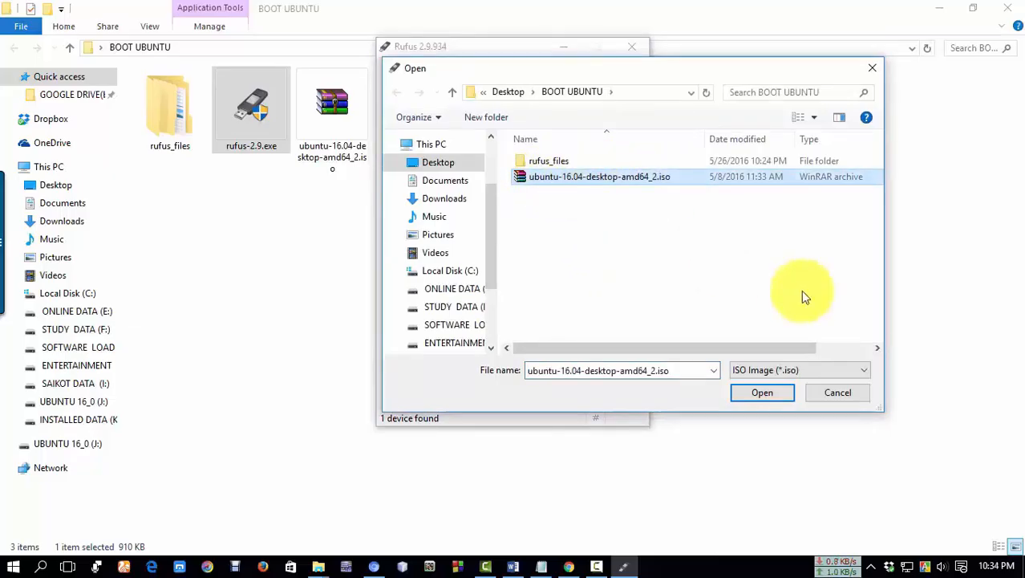
{"action": "mouse_move", "coordinate": [543, 185]}
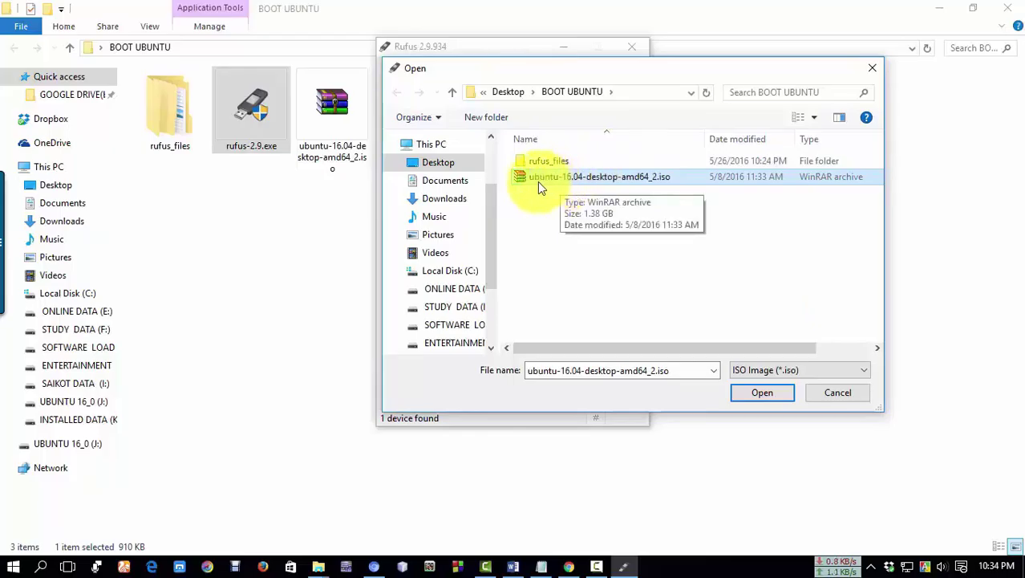
{"action": "left_click", "coordinate": [762, 392]}
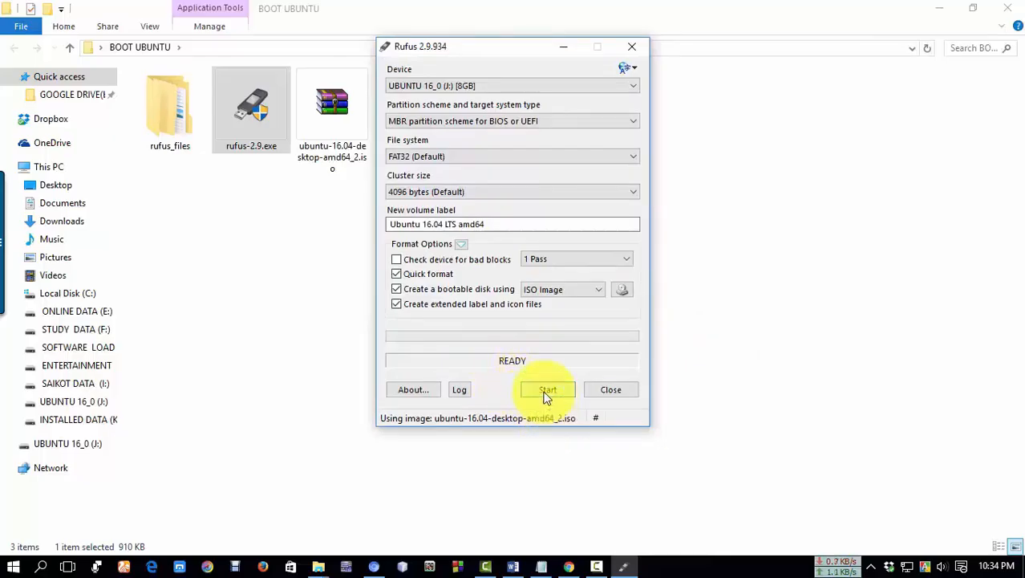
Start writing the image in ISO Image mode, accepting that the pendrive data is destroyed
{"action": "left_click", "coordinate": [549, 390]}
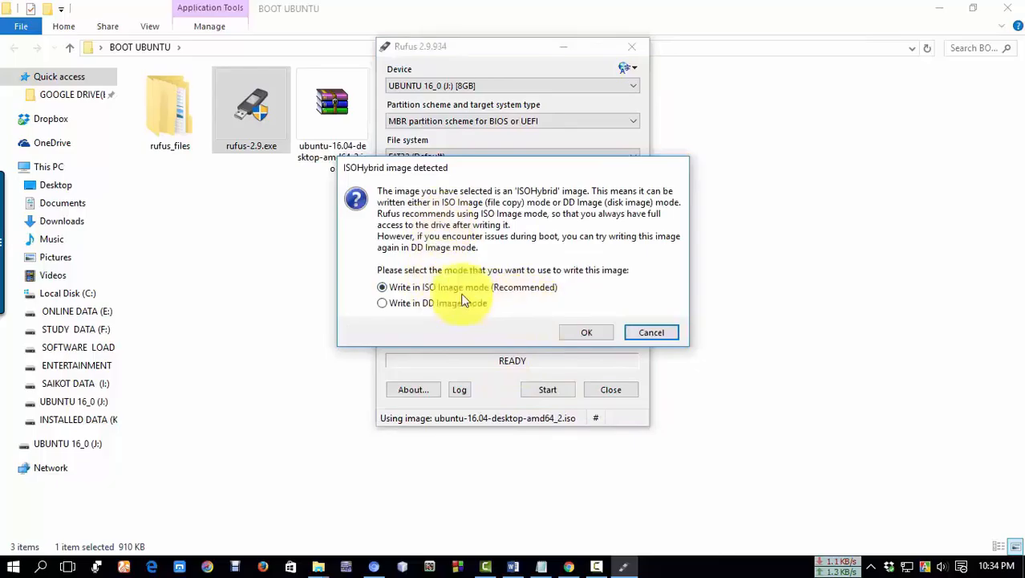
{"action": "mouse_move", "coordinate": [500, 296]}
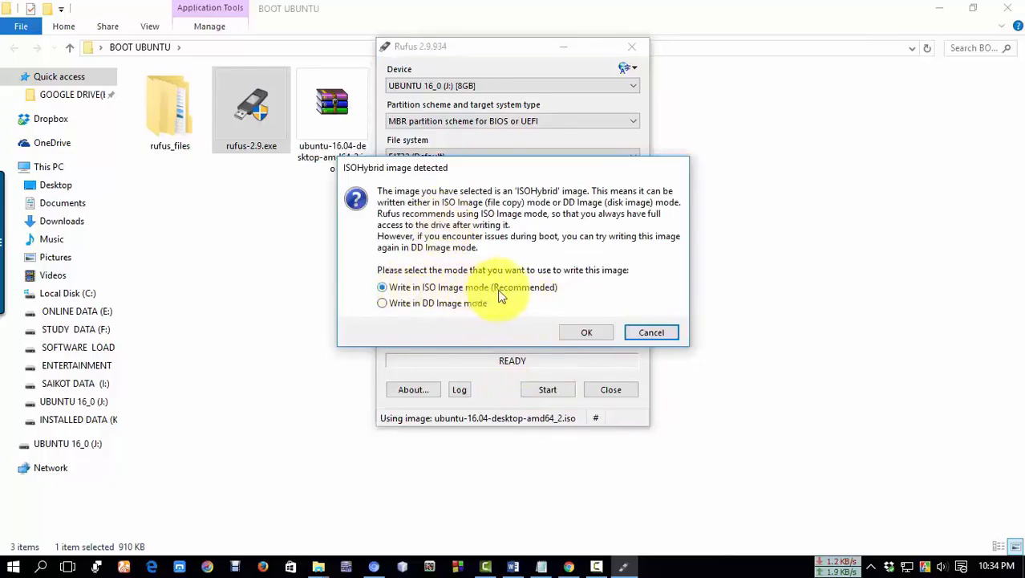
{"action": "left_click", "coordinate": [588, 332]}
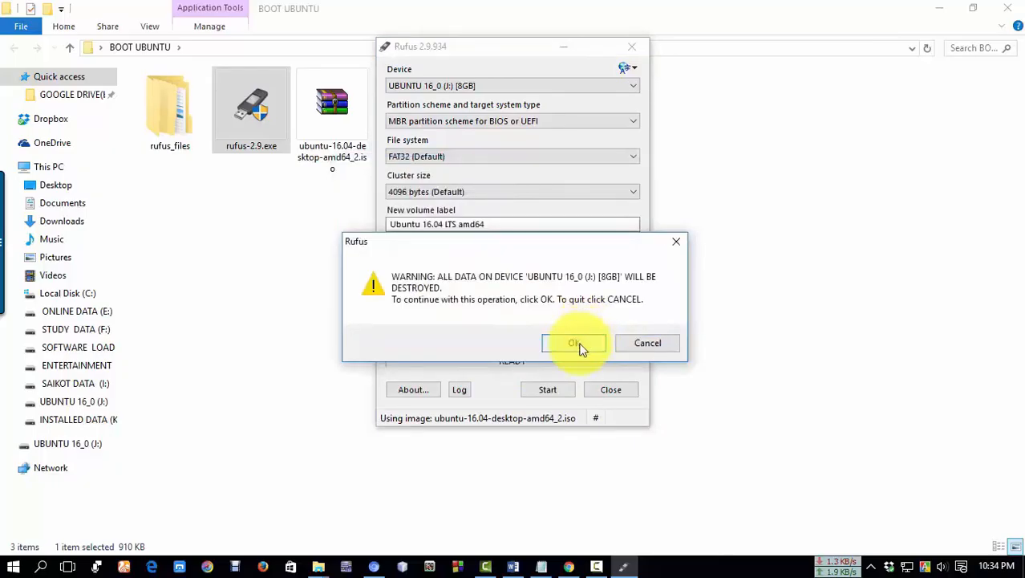
{"action": "mouse_move", "coordinate": [548, 345]}
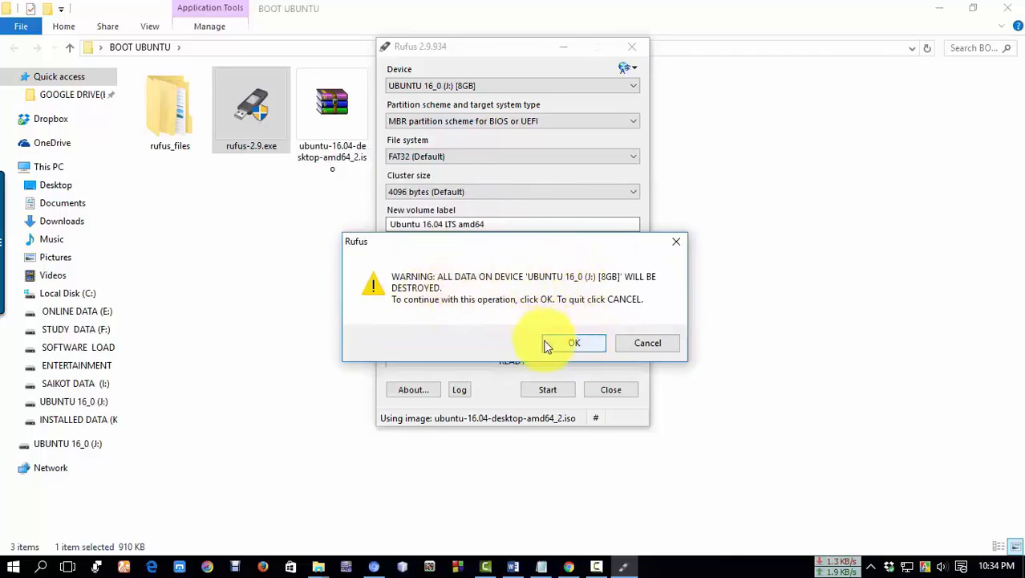
{"action": "left_click", "coordinate": [575, 344]}
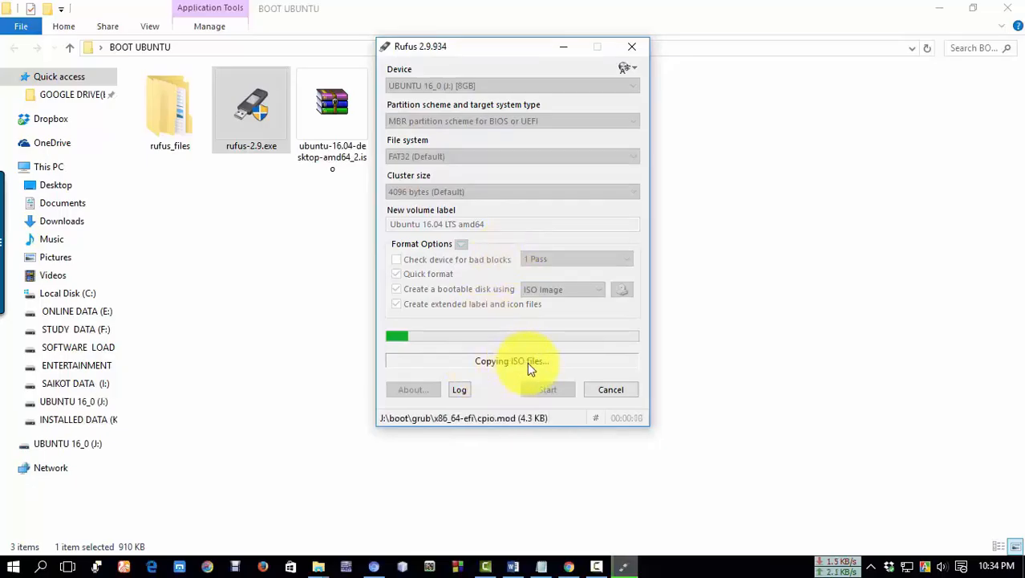
{"action": "mouse_move", "coordinate": [404, 419]}
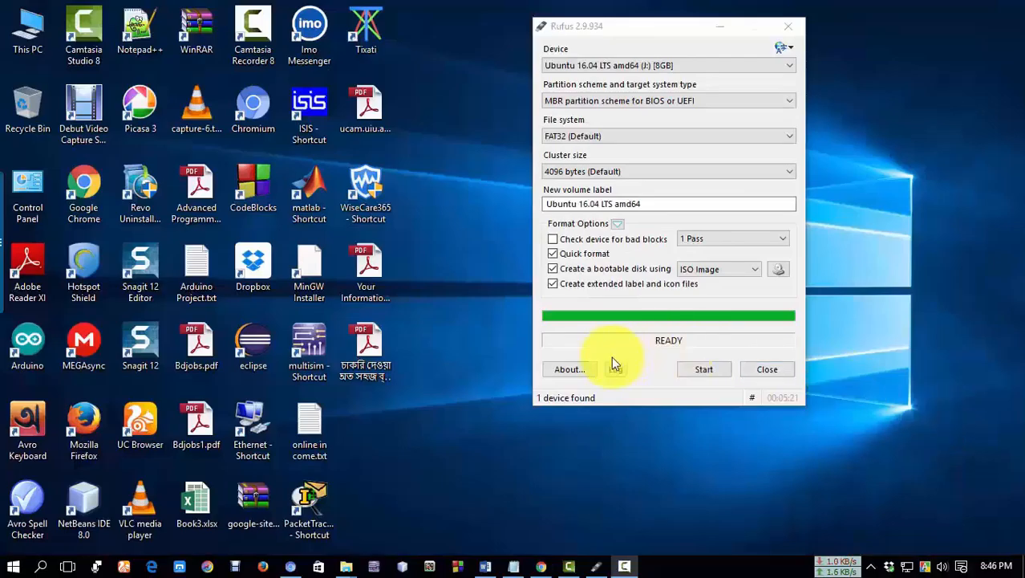
{"action": "mouse_move", "coordinate": [705, 385]}
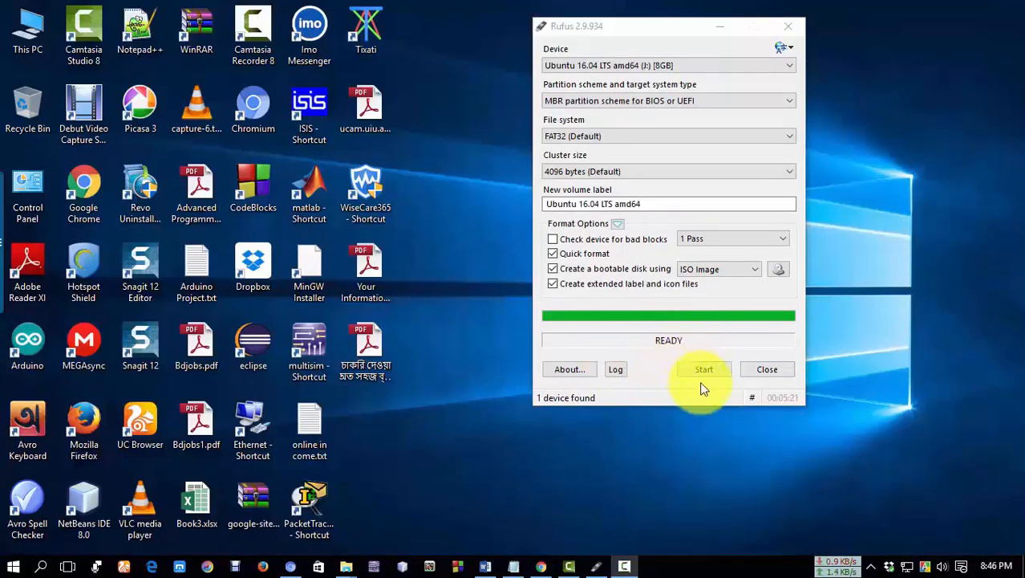
{"action": "mouse_move", "coordinate": [703, 375]}
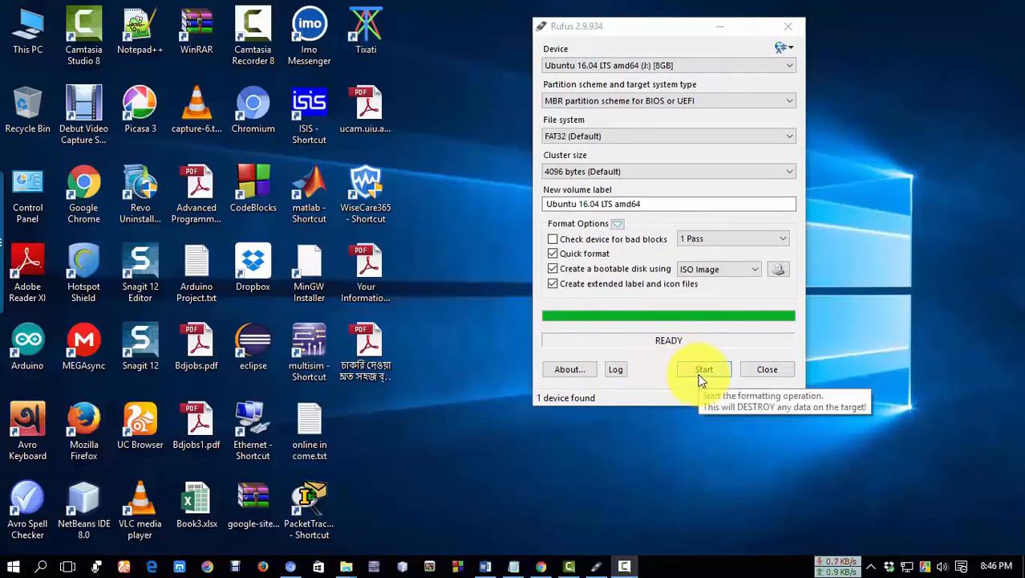